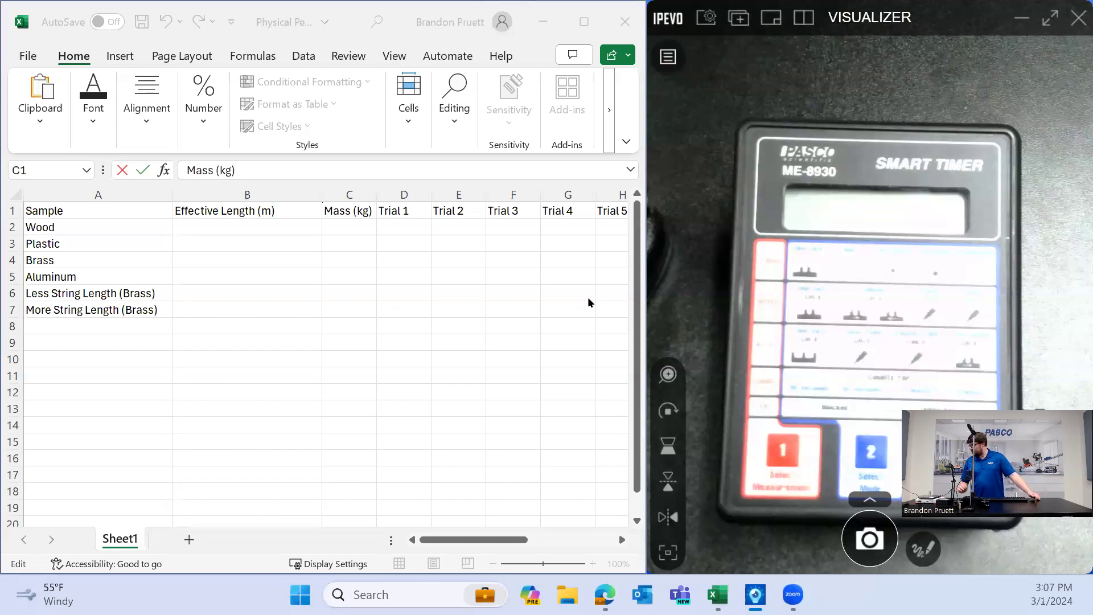
mouse_move(395, 227)
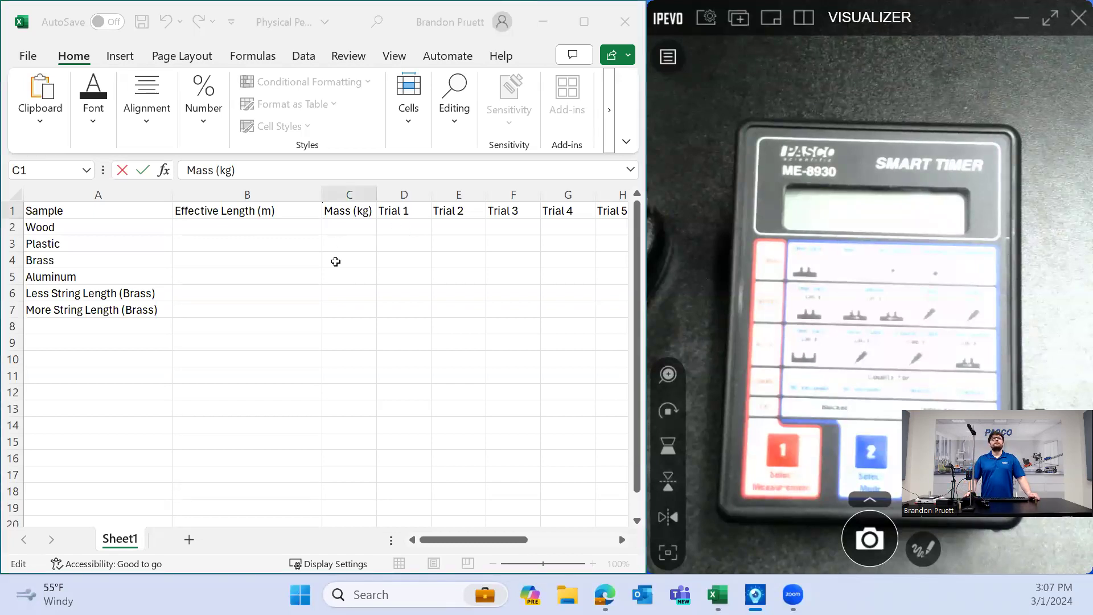
- Enter masses 0.070 for Brass, 0.0136 for Plastic and 7.2 for Wood
type("70")
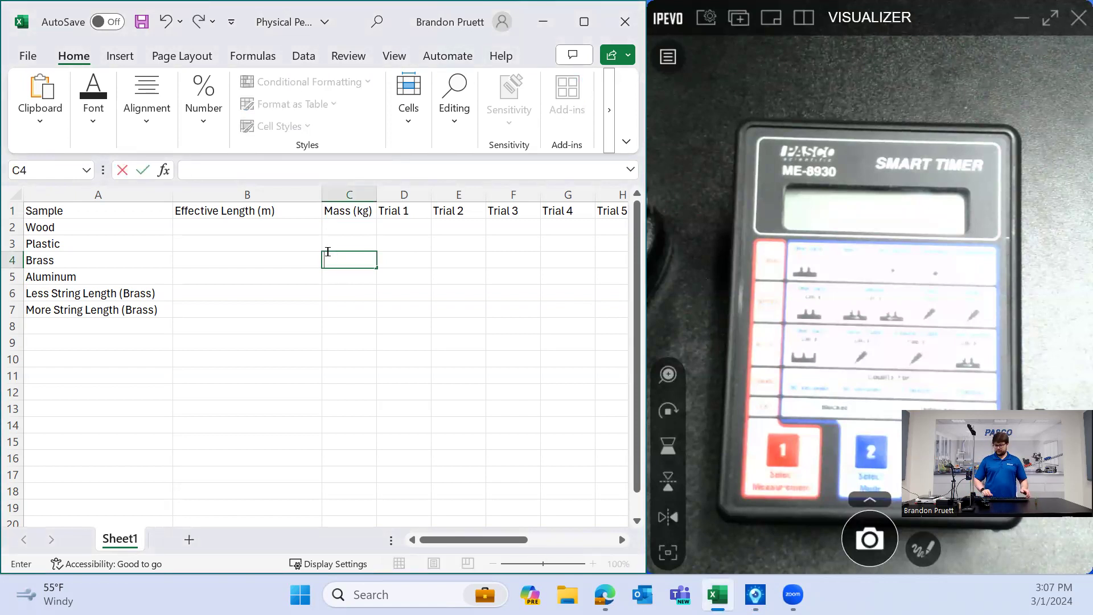
type(".070")
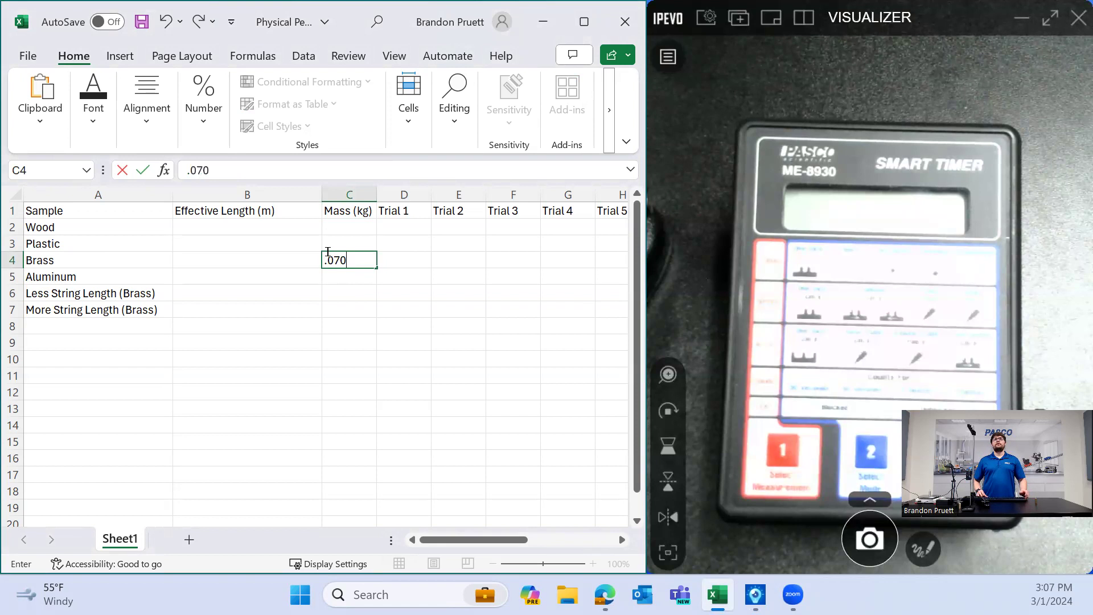
key("Return")
type("0.024")
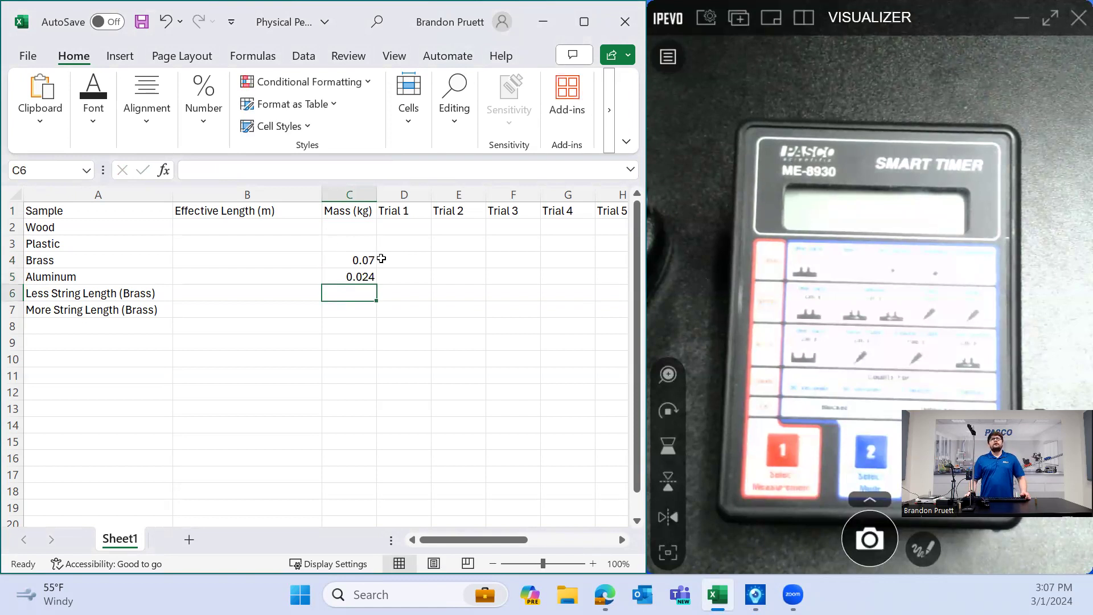
left_click(348, 243)
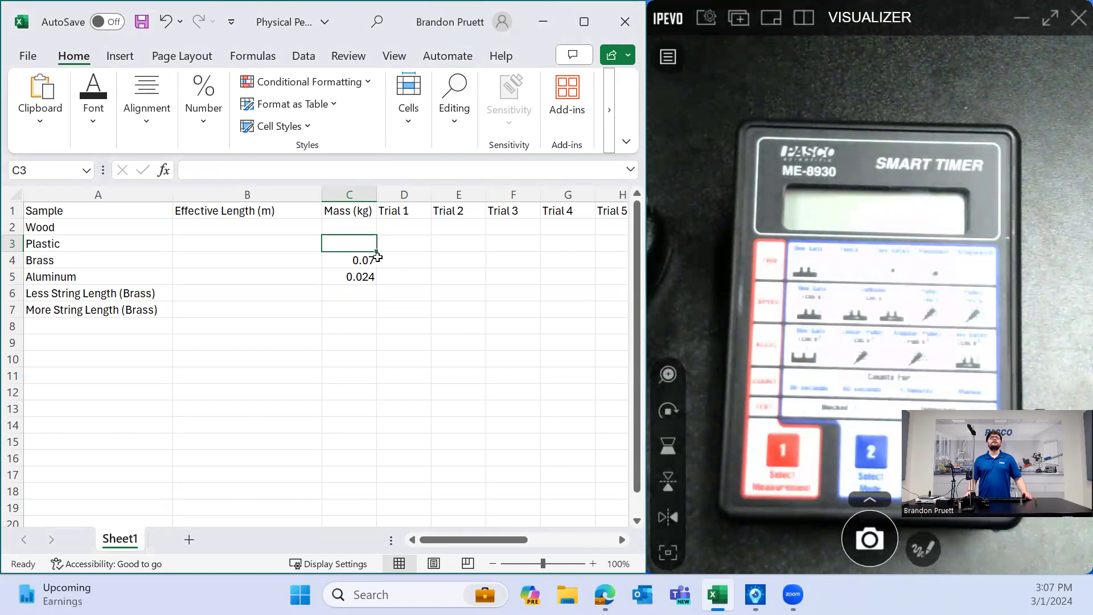
type("1")
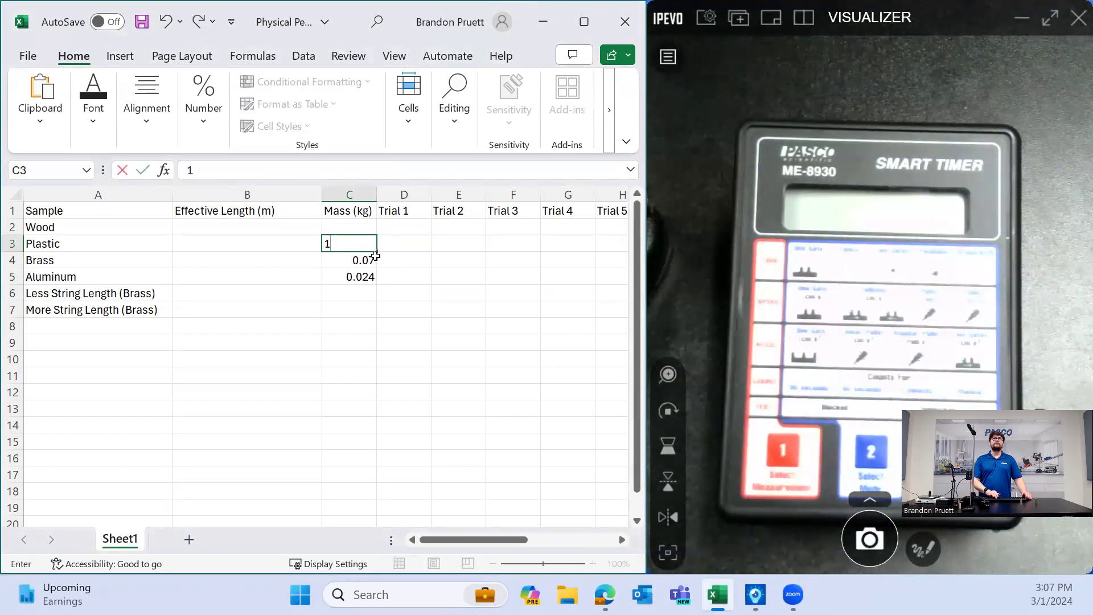
type(".0136")
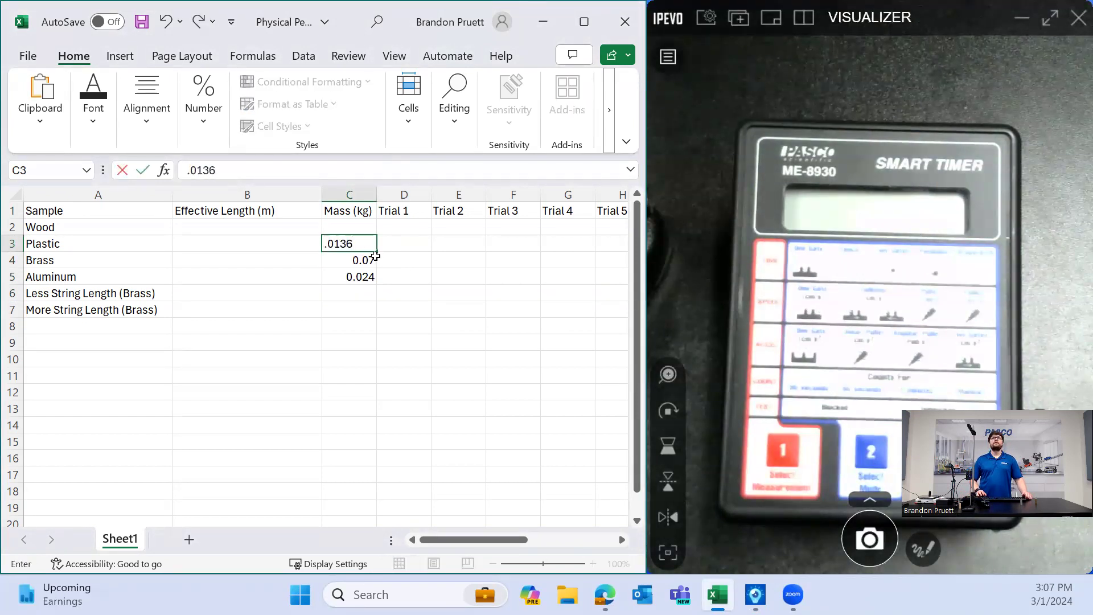
key("Return")
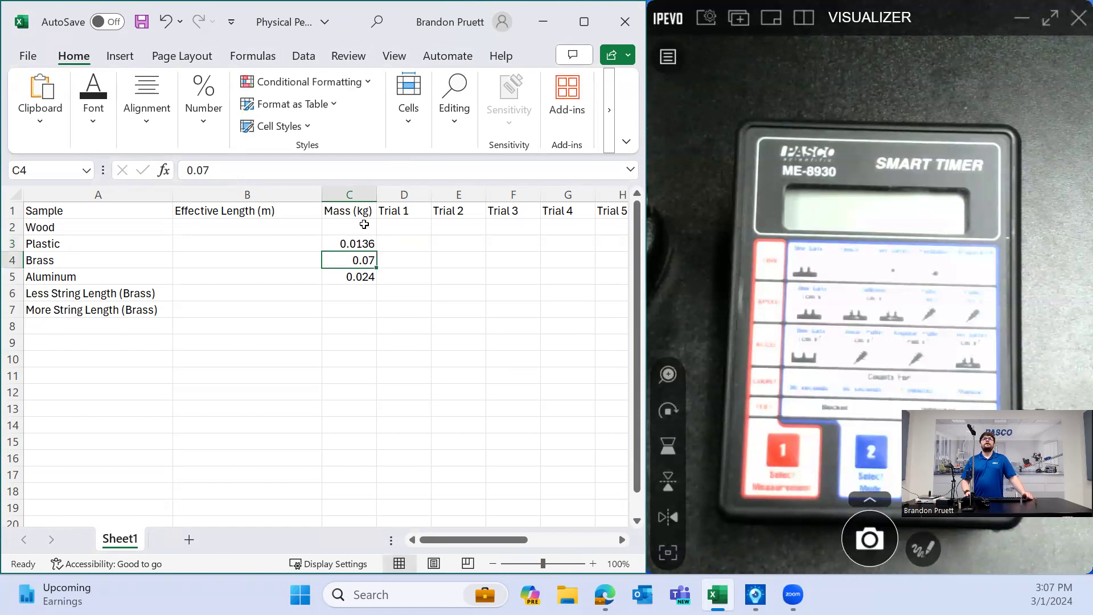
left_click(348, 226)
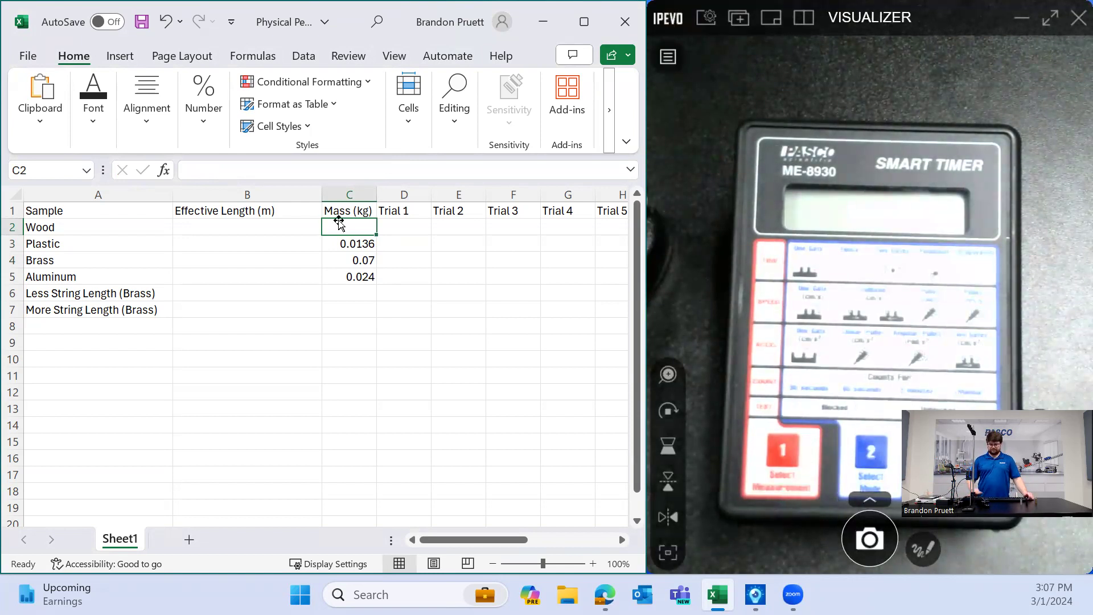
type("7.2")
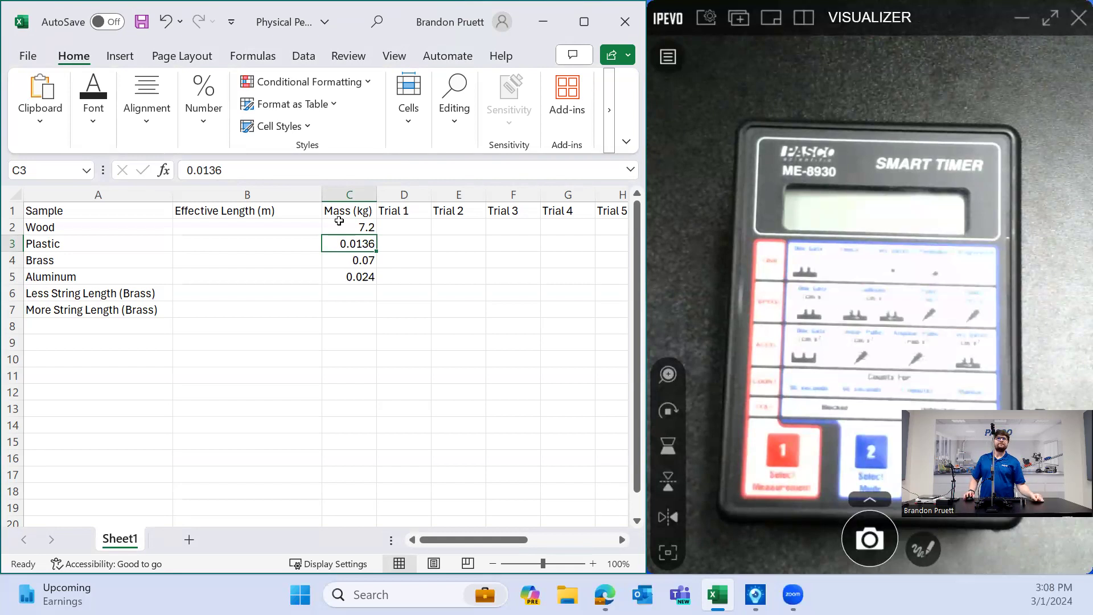
mouse_move(347, 301)
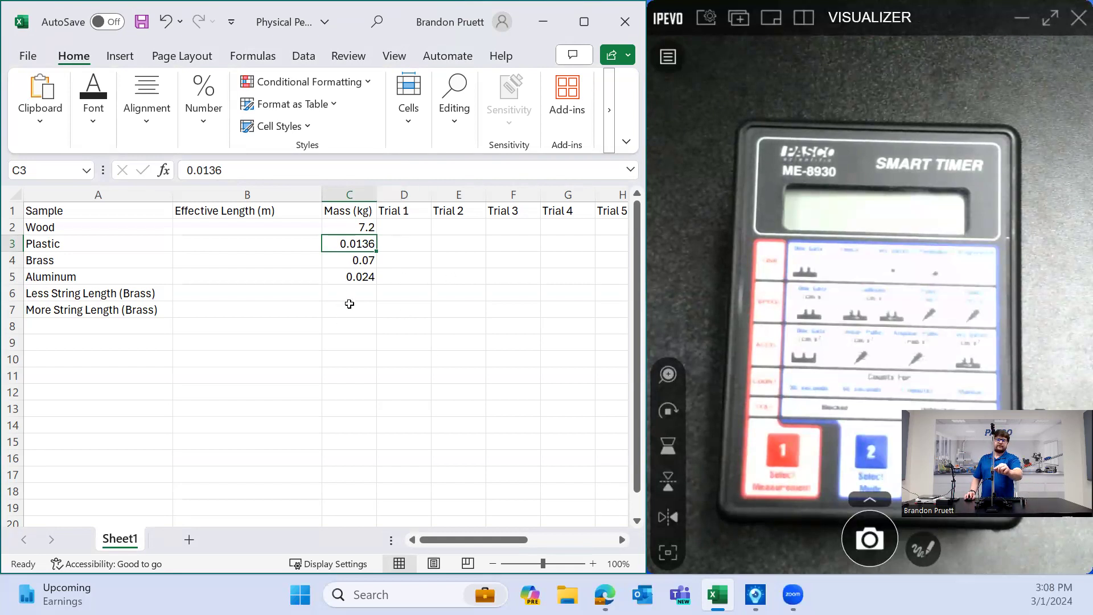
- Select the More String Length (Brass) mass cell, then the Brass effective length cell
left_click(349, 310)
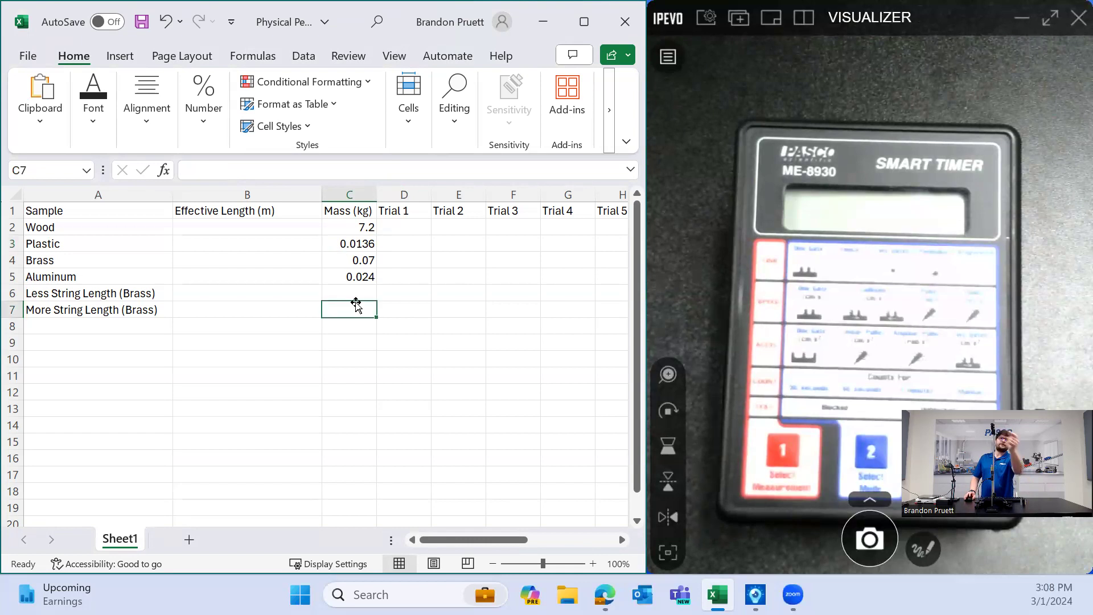
mouse_move(398, 218)
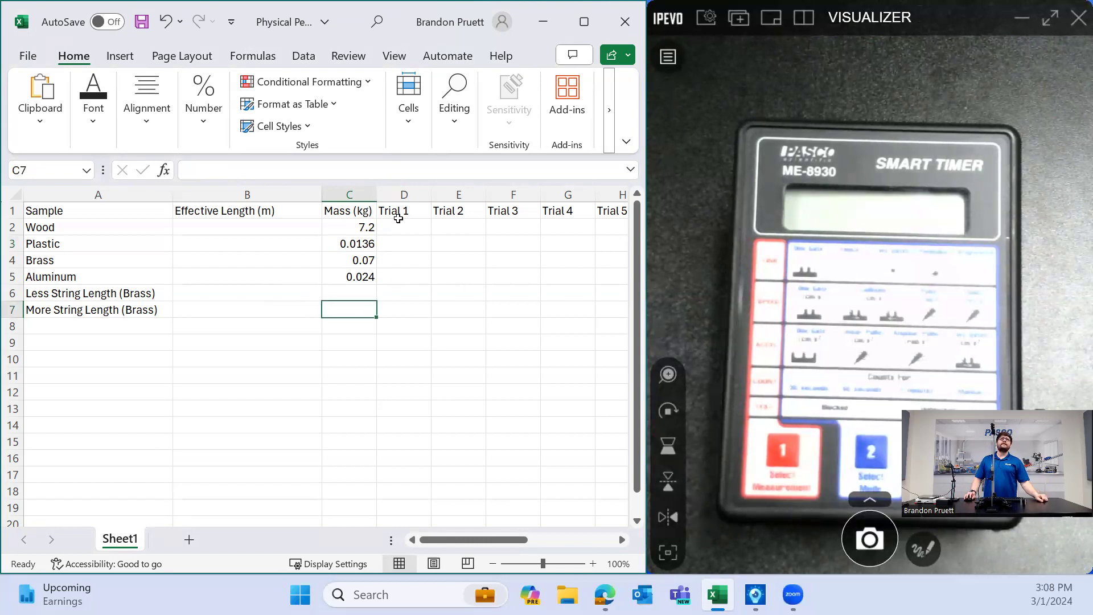
left_click(247, 260)
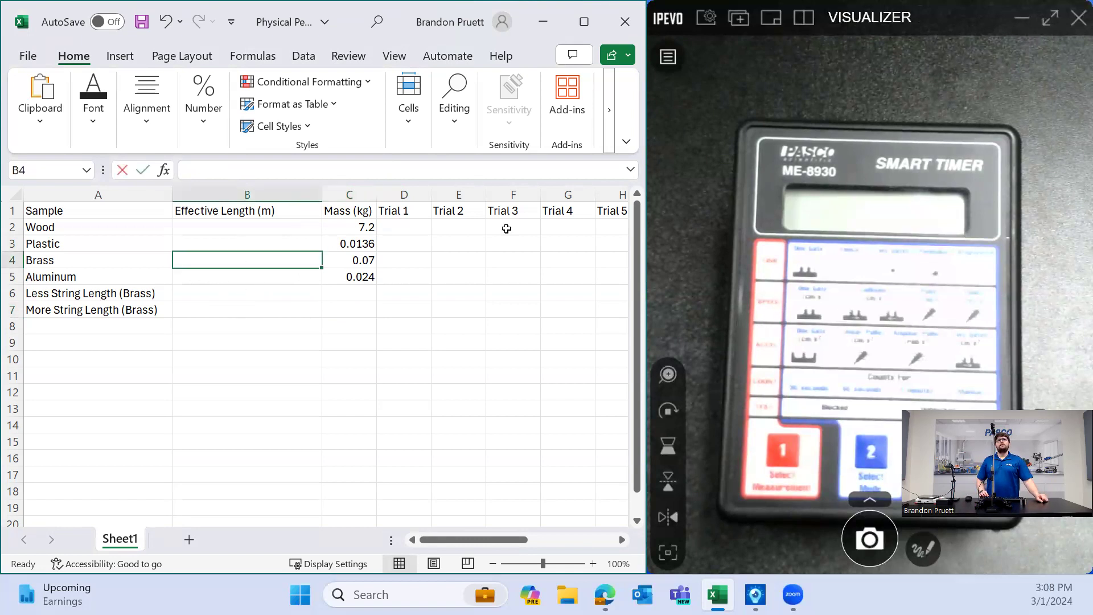
- Enter a 0.29 m effective length for Brass and select its Trial 1 cell
type(".29")
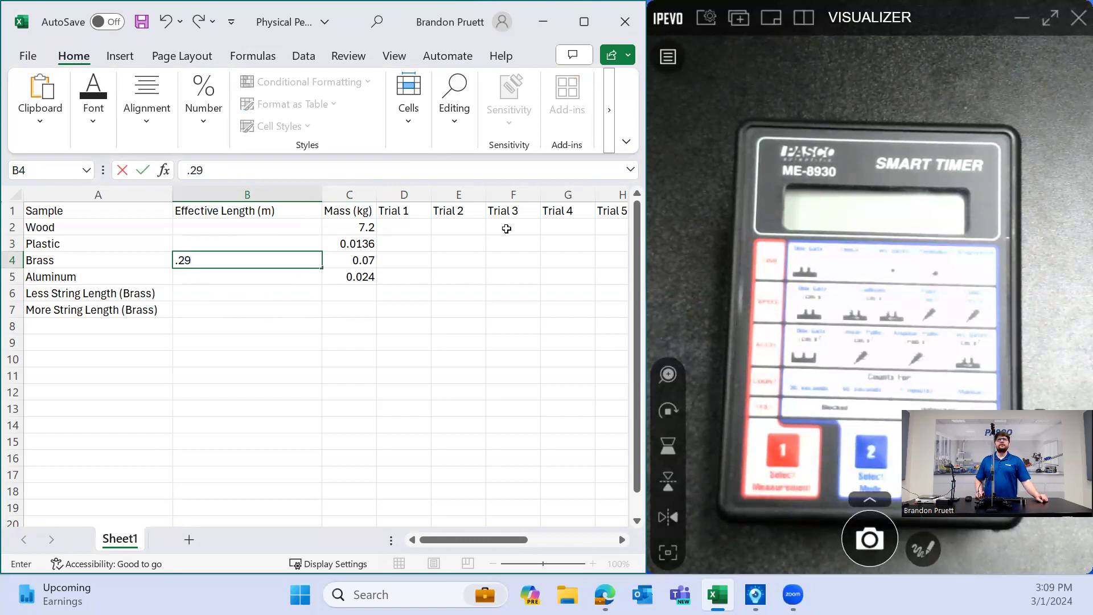
key("Return")
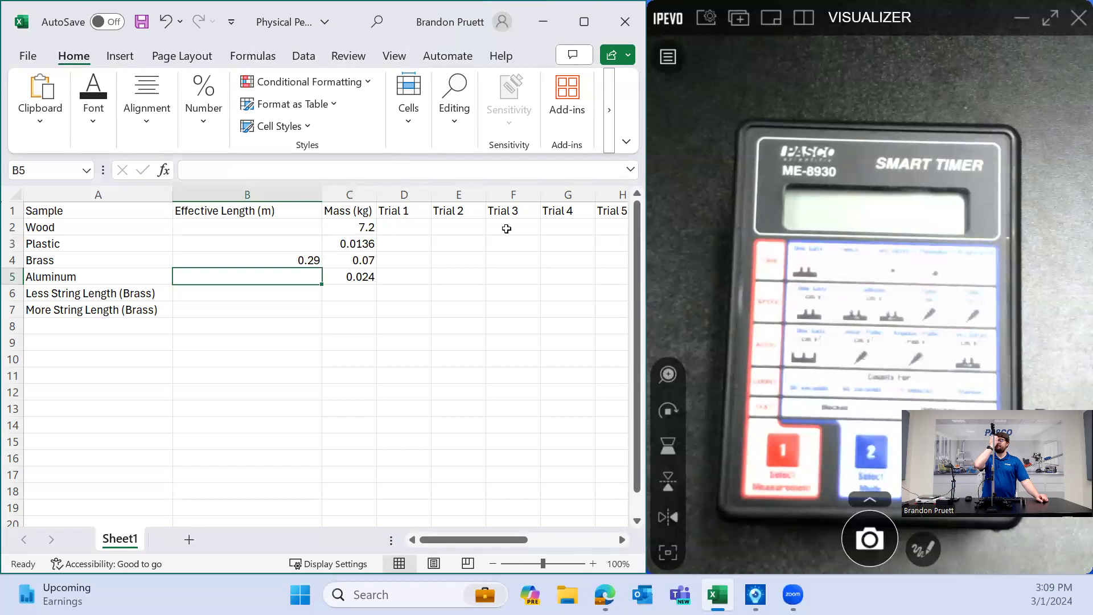
mouse_move(389, 253)
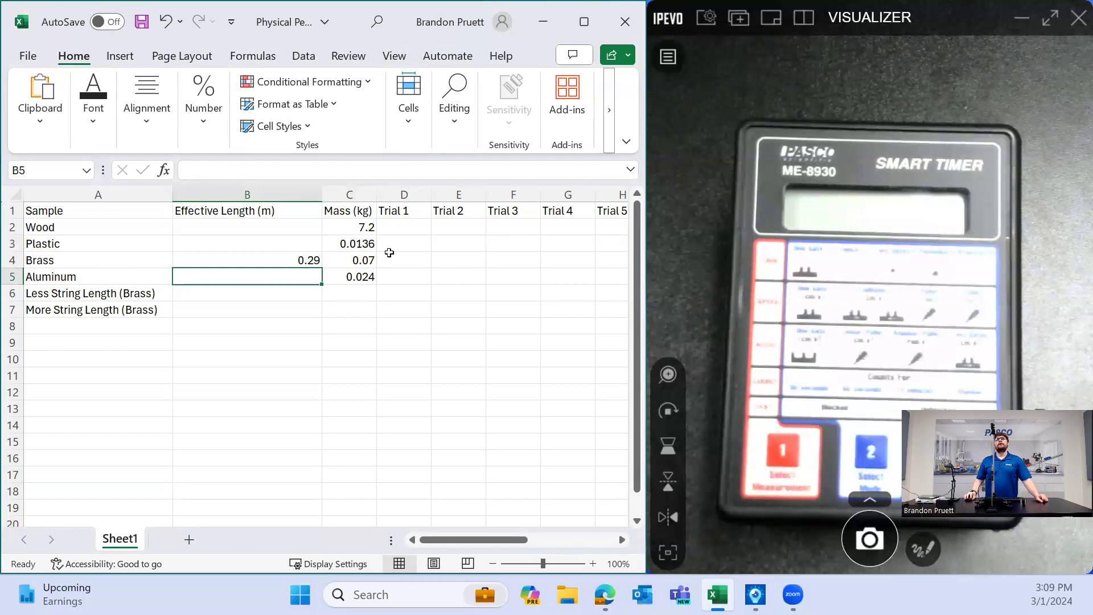
left_click(403, 259)
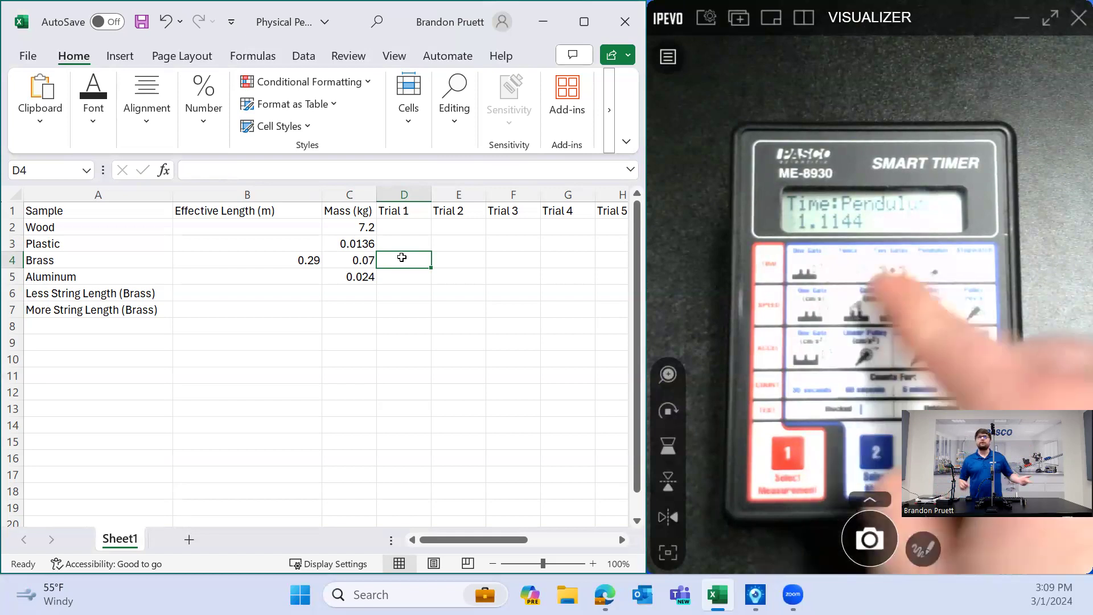
- Record Brass trial periods 1.114, 1.1173, 1.1435, 1.1346 and check the 1.12735 average
type("1.11")
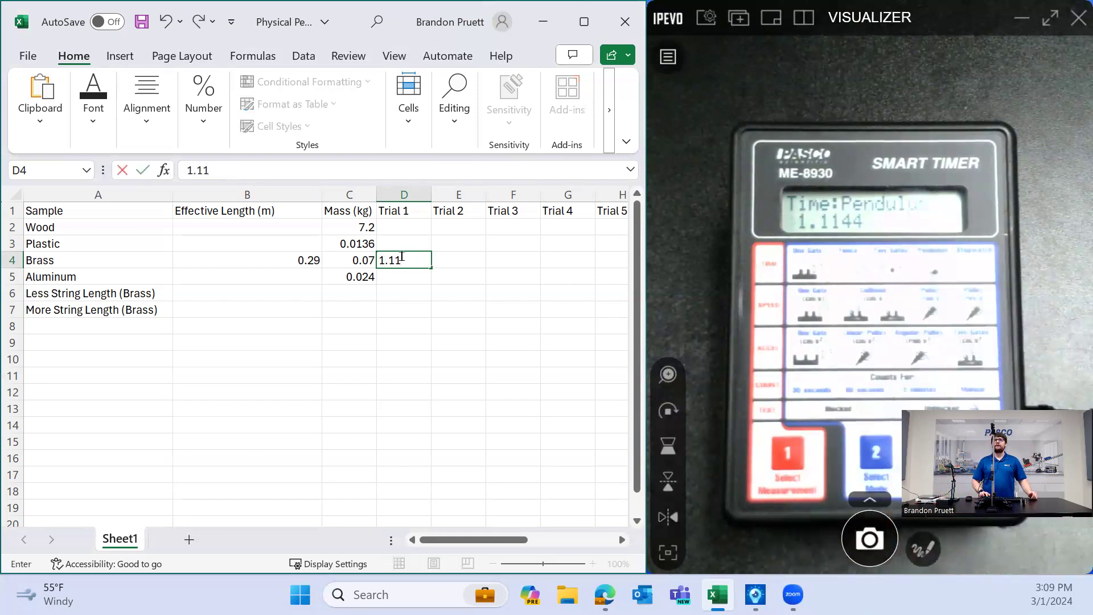
key("Tab")
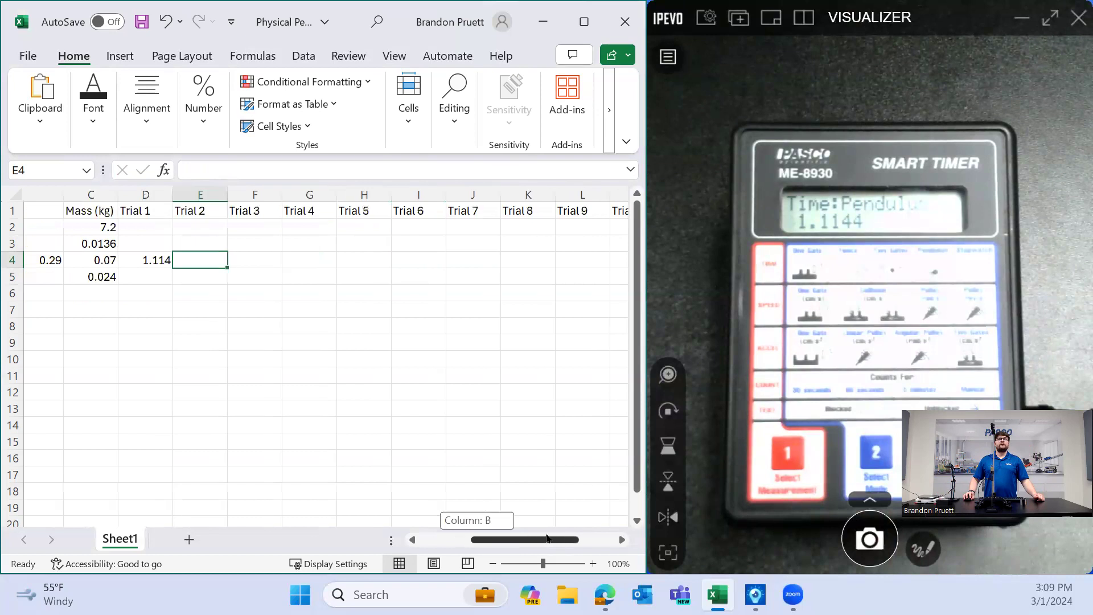
scroll("right", 3)
type("1.1")
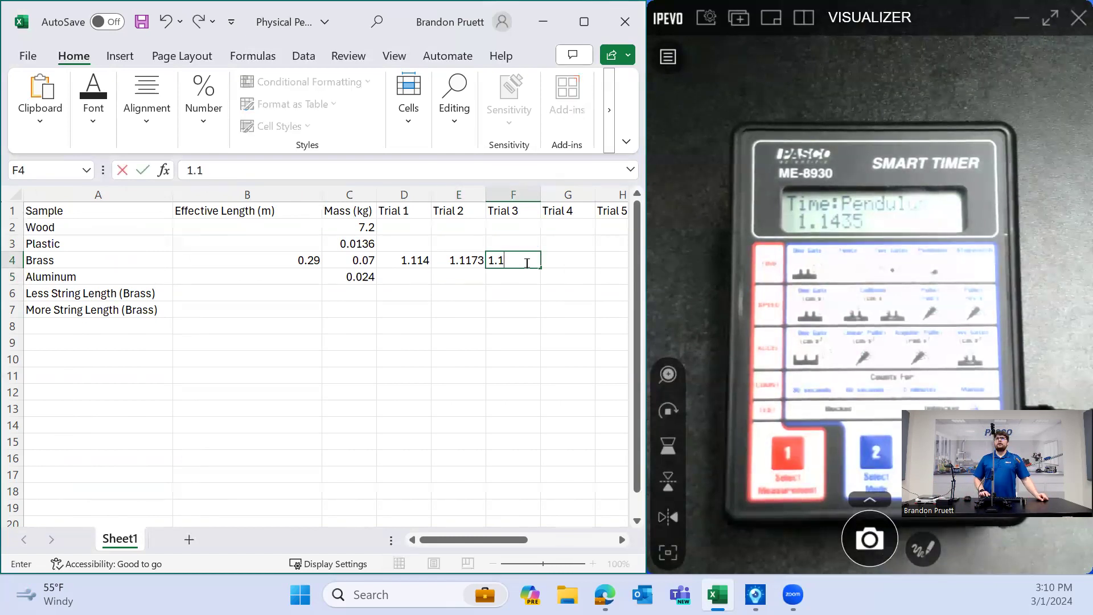
type("4352")
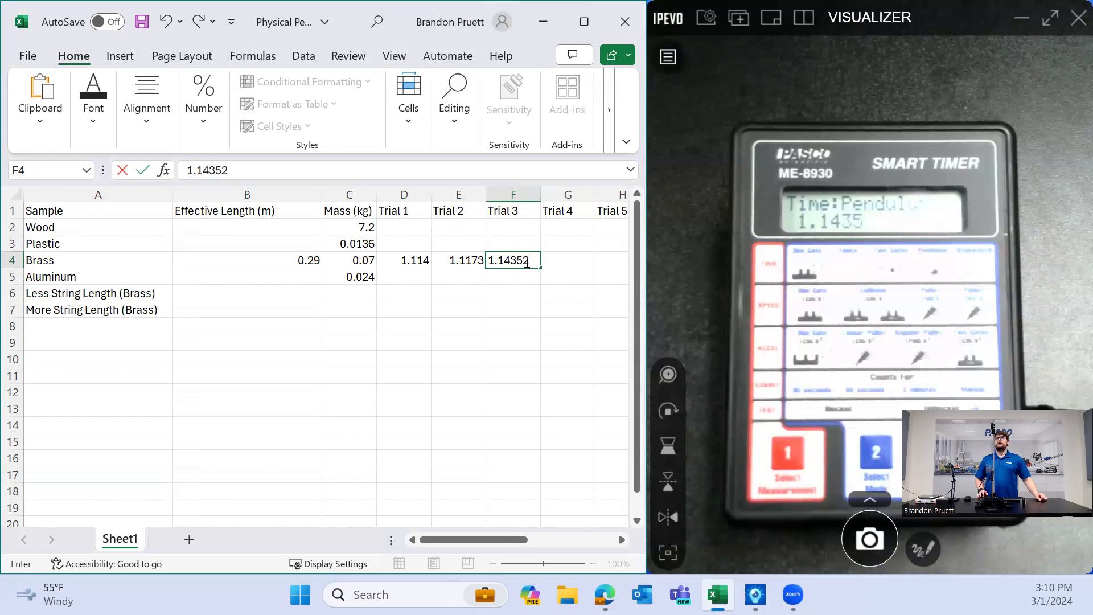
key("Return")
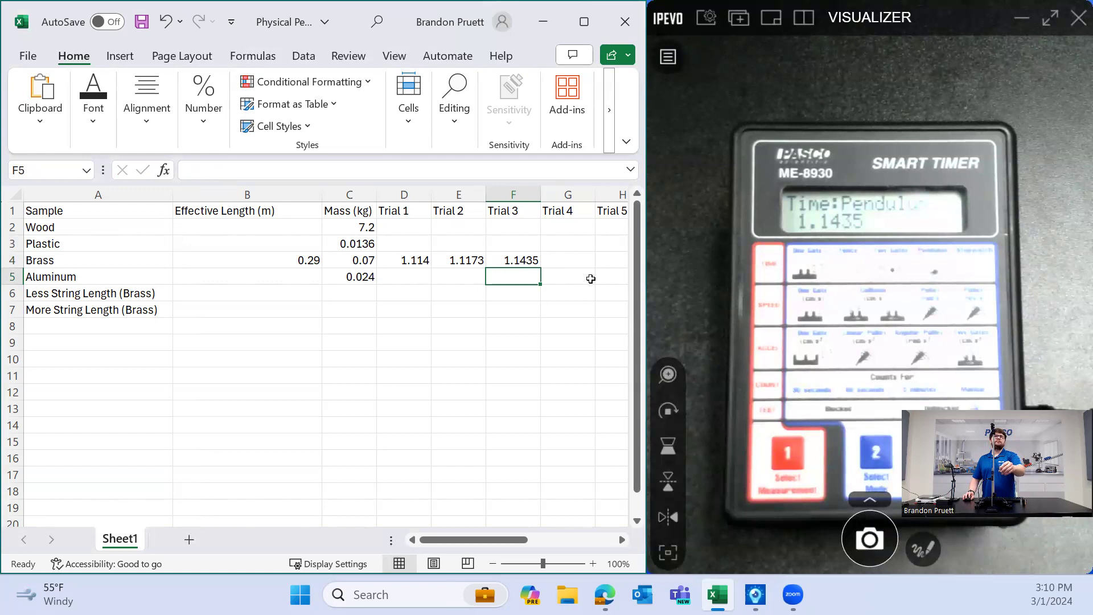
left_click(568, 260)
type("1.1346")
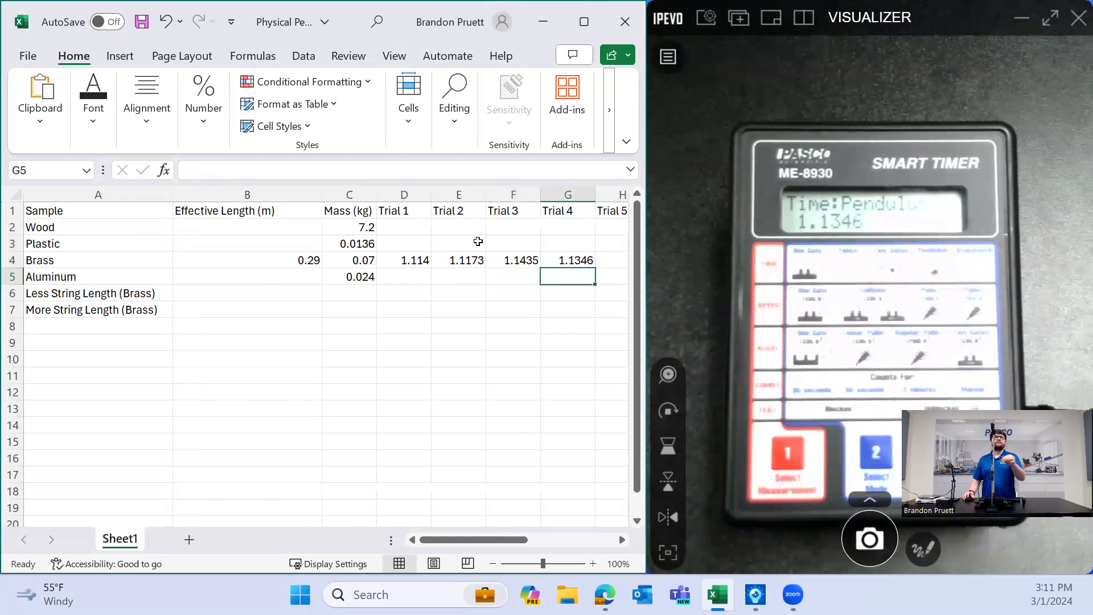
mouse_move(507, 385)
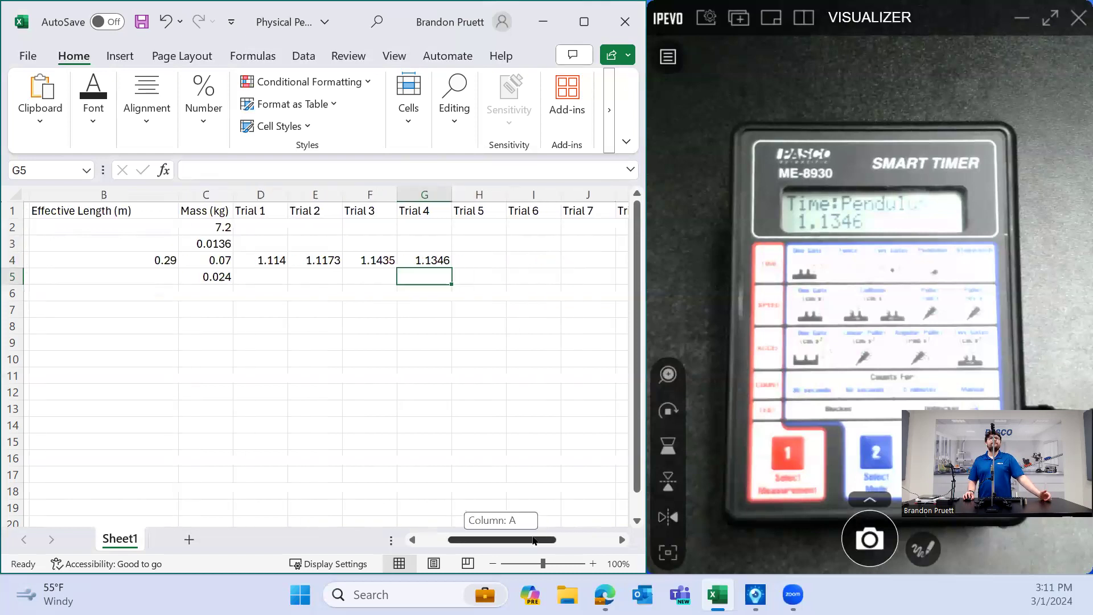
scroll("right", 3)
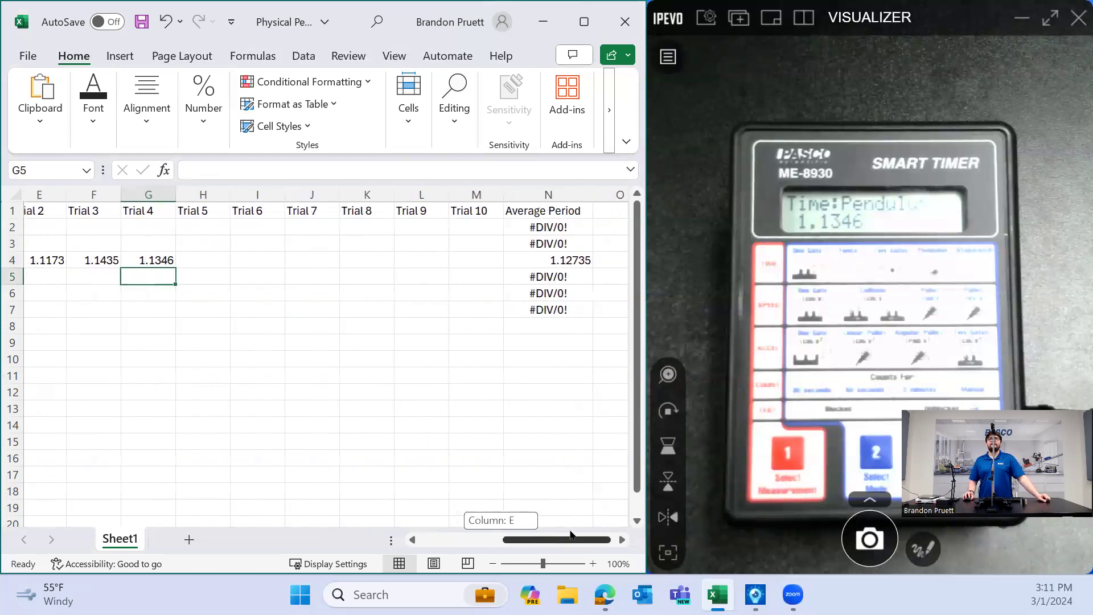
scroll("left", 3)
type(".")
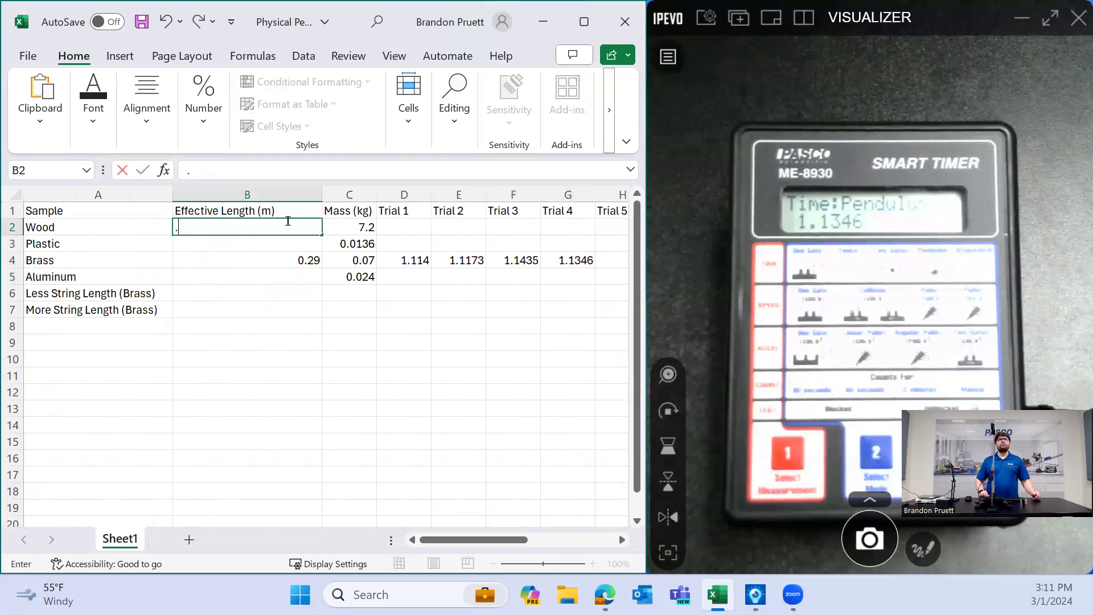
- Enter 0.29 m effective lengths for Wood, Plastic and Aluminum
type("2")
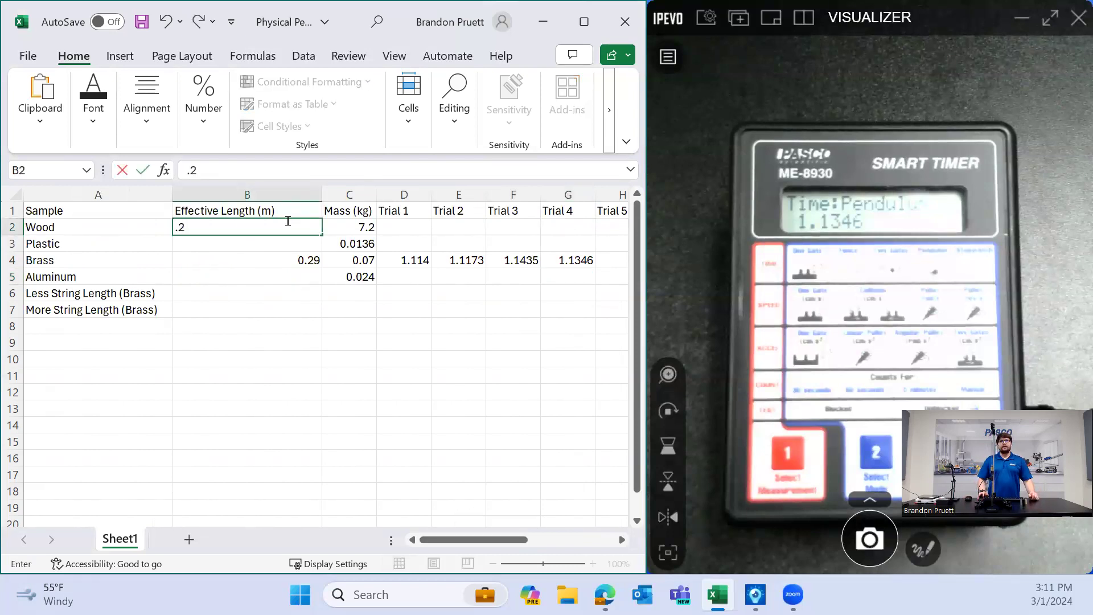
key("Return")
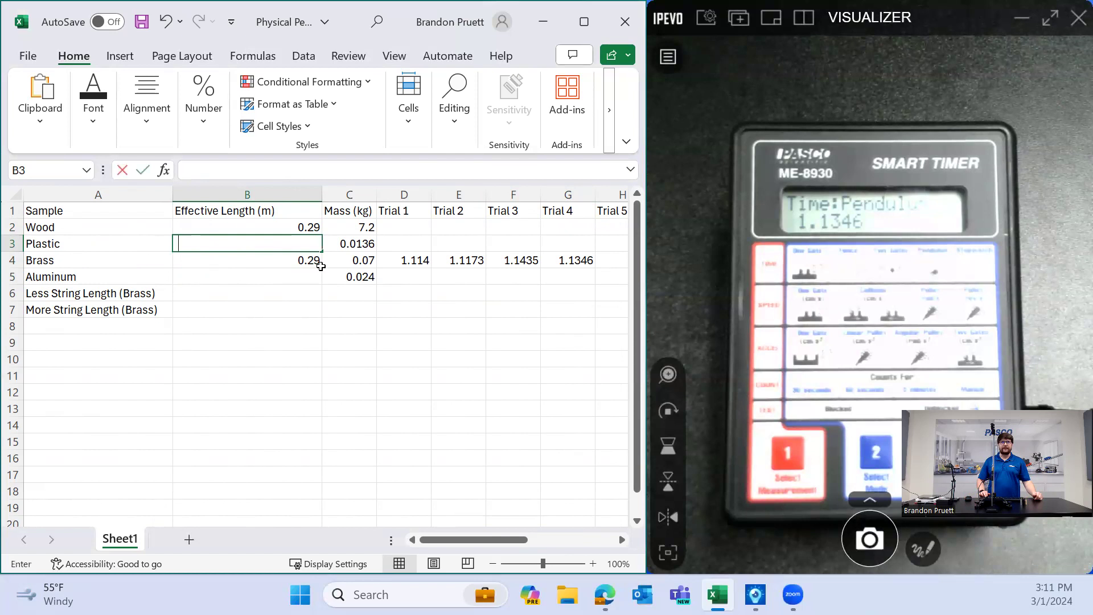
type(".2")
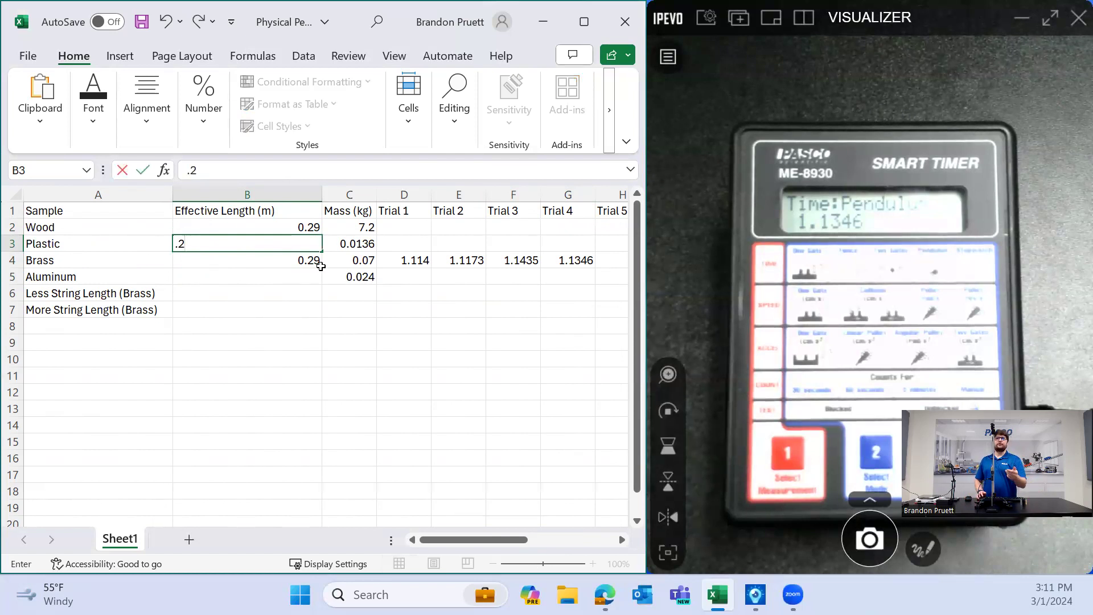
type("9")
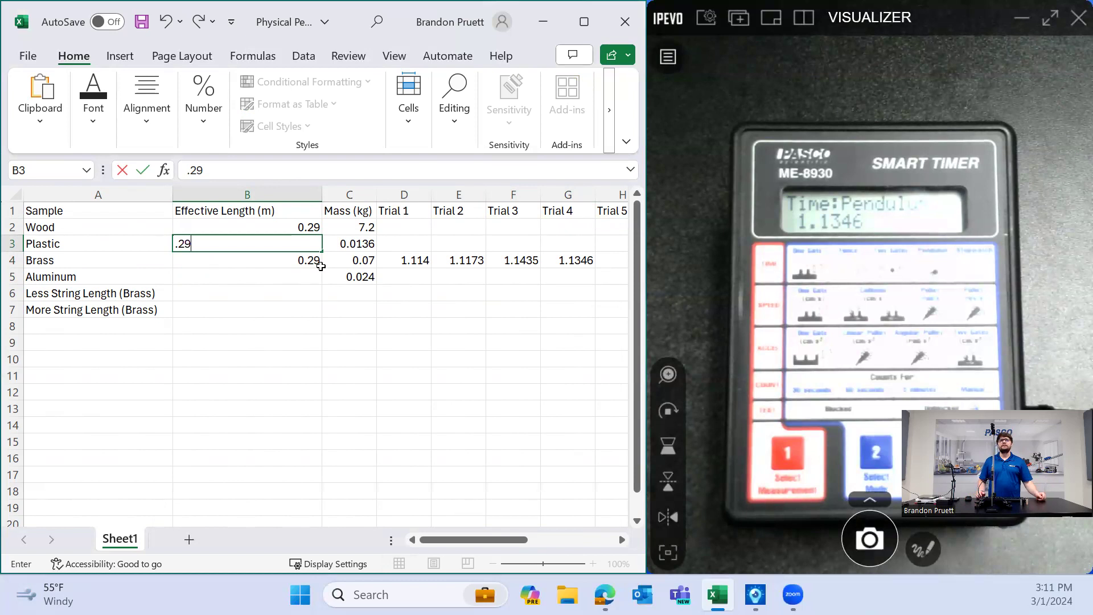
key("Return")
type(".")
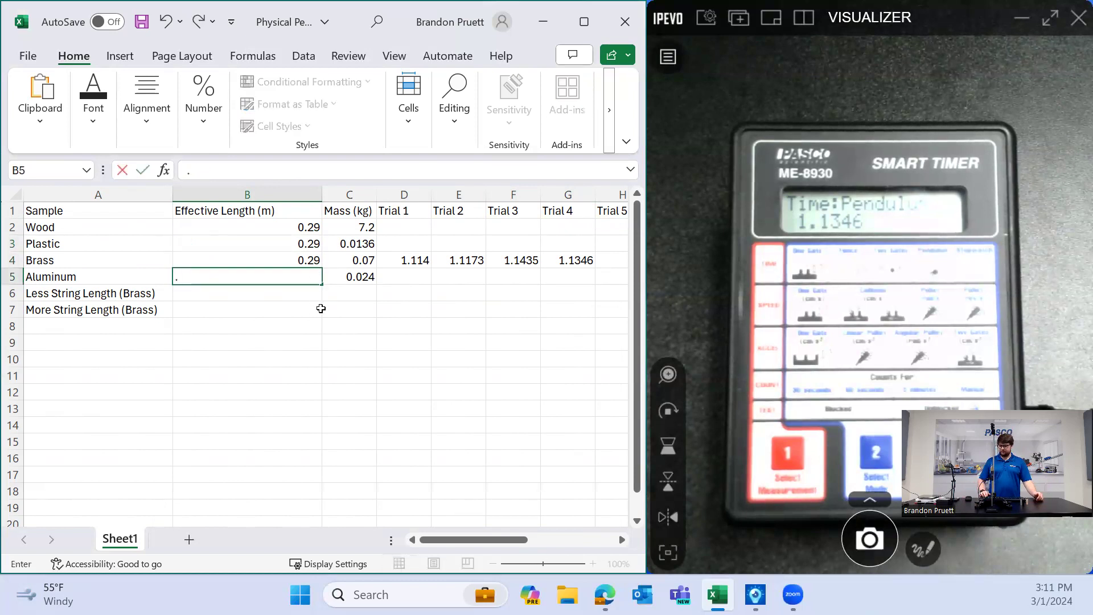
type("29")
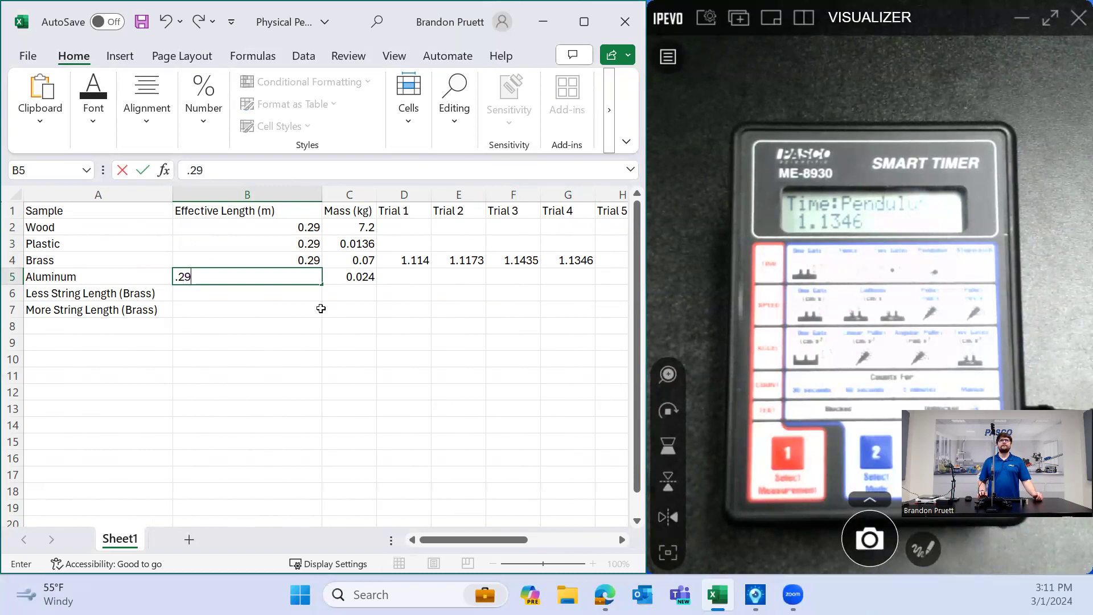
key("Return")
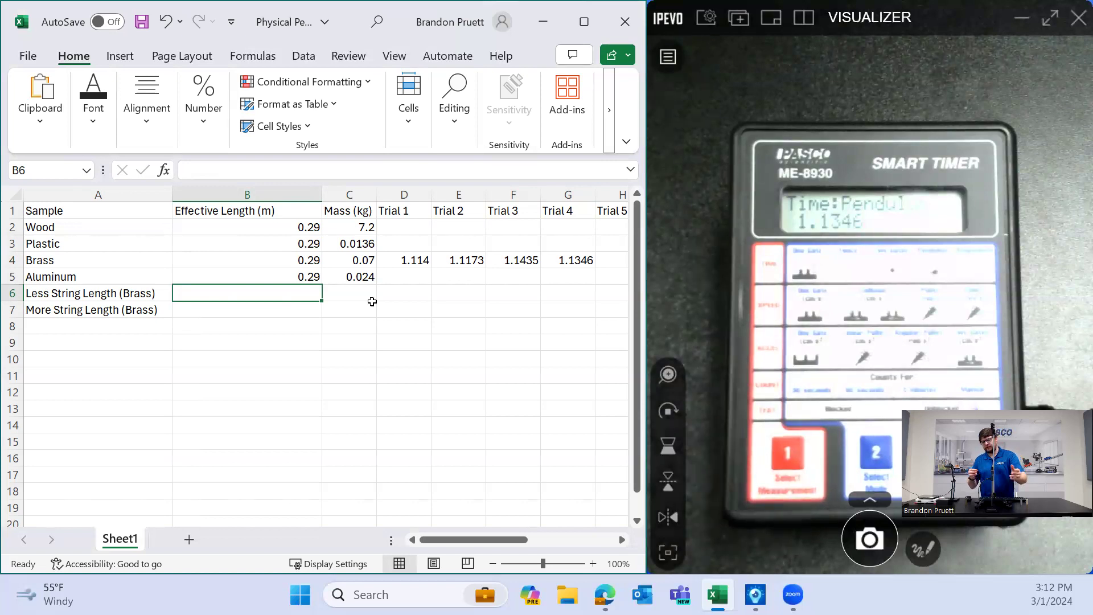
mouse_move(396, 228)
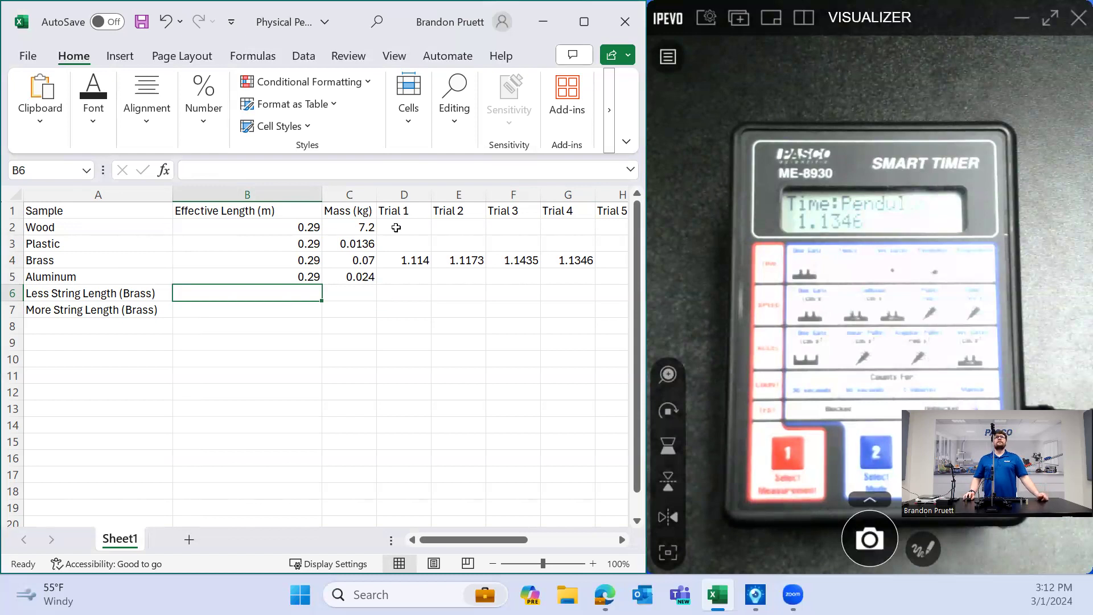
- Record Plastic trial periods 1.148, 1.1328, 1.1403 and 1.1404
left_click(403, 242)
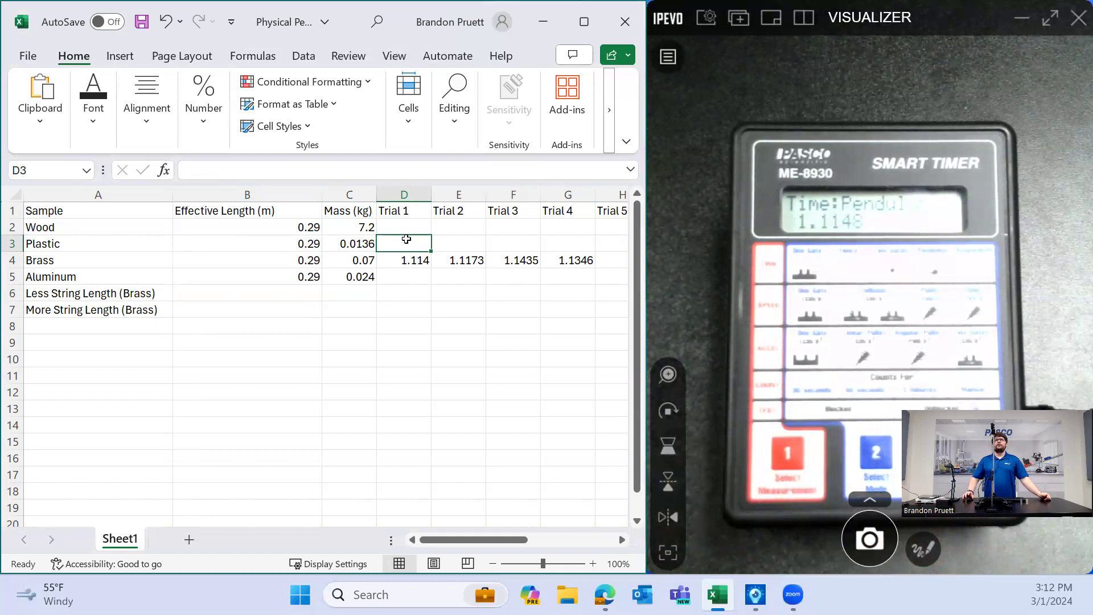
type("1.148")
left_click(459, 244)
type("1.1328")
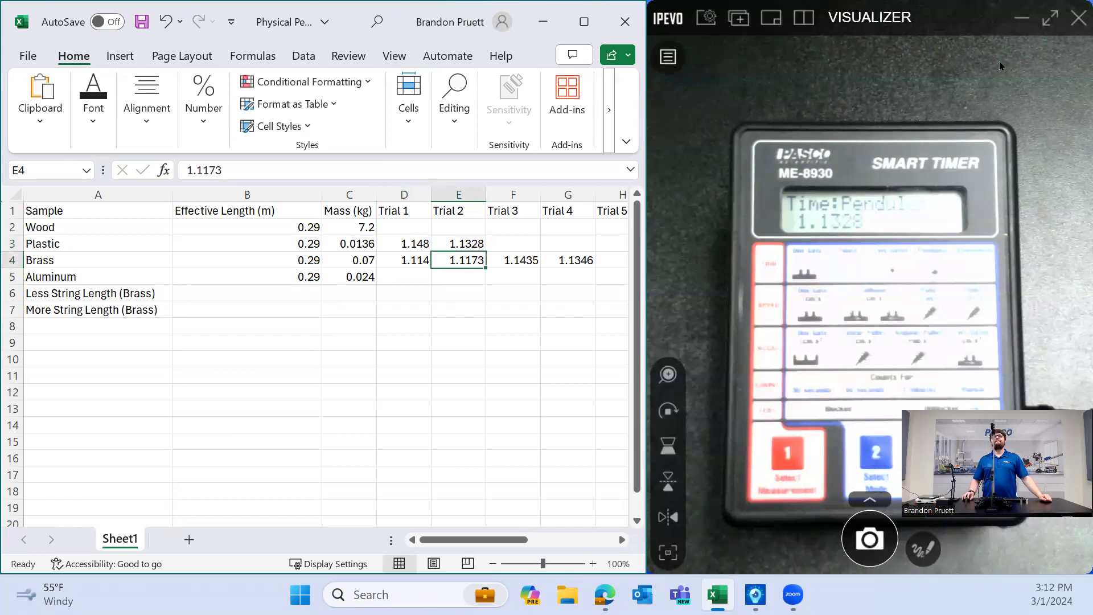
left_click(512, 243)
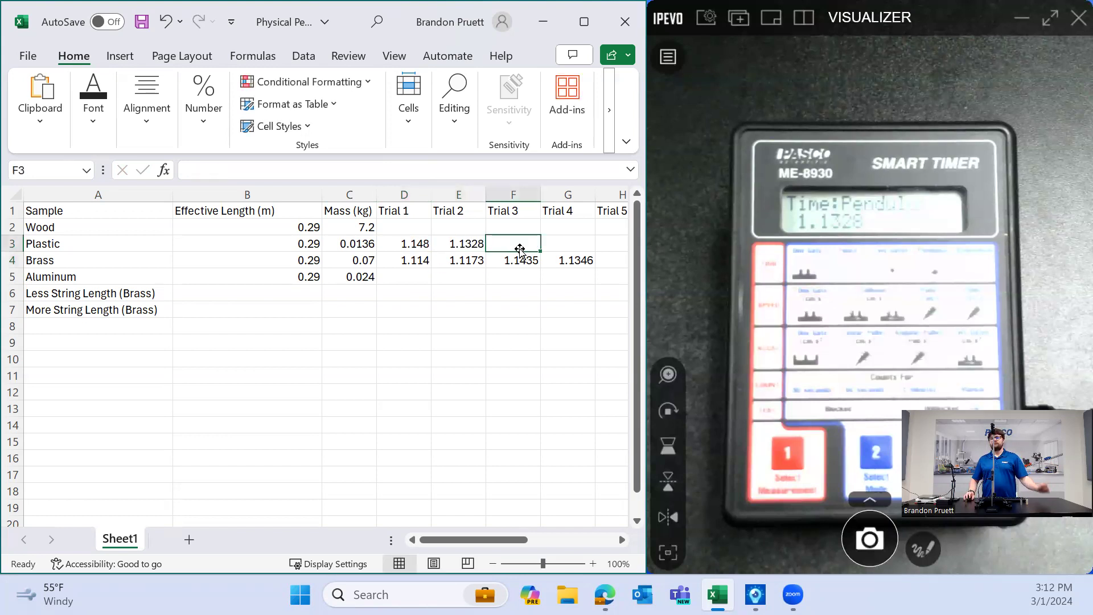
mouse_move(436, 271)
type("1.1403")
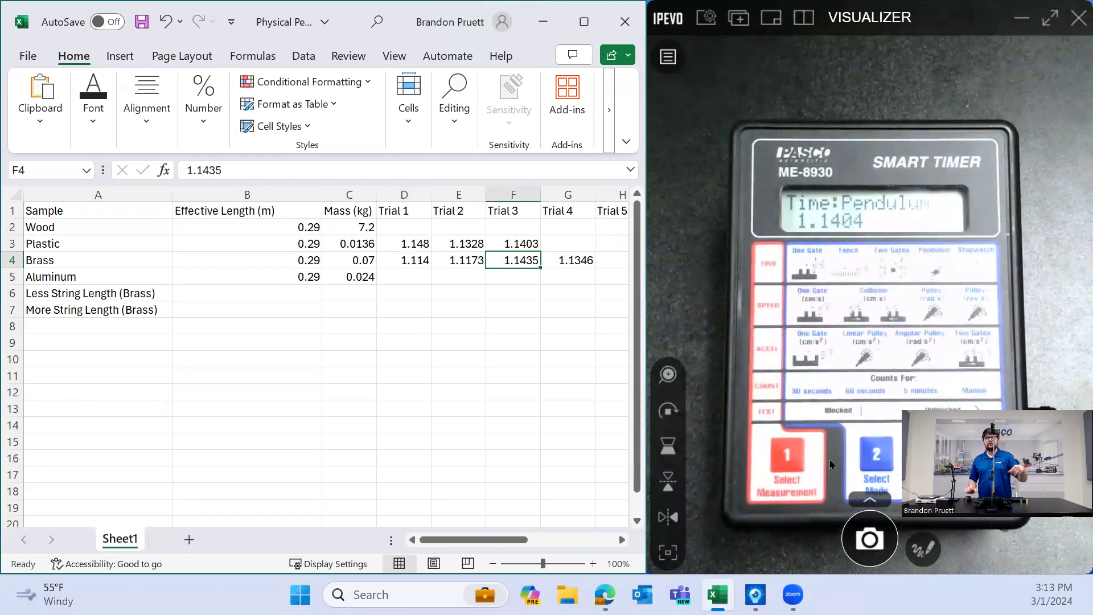
left_click(568, 243)
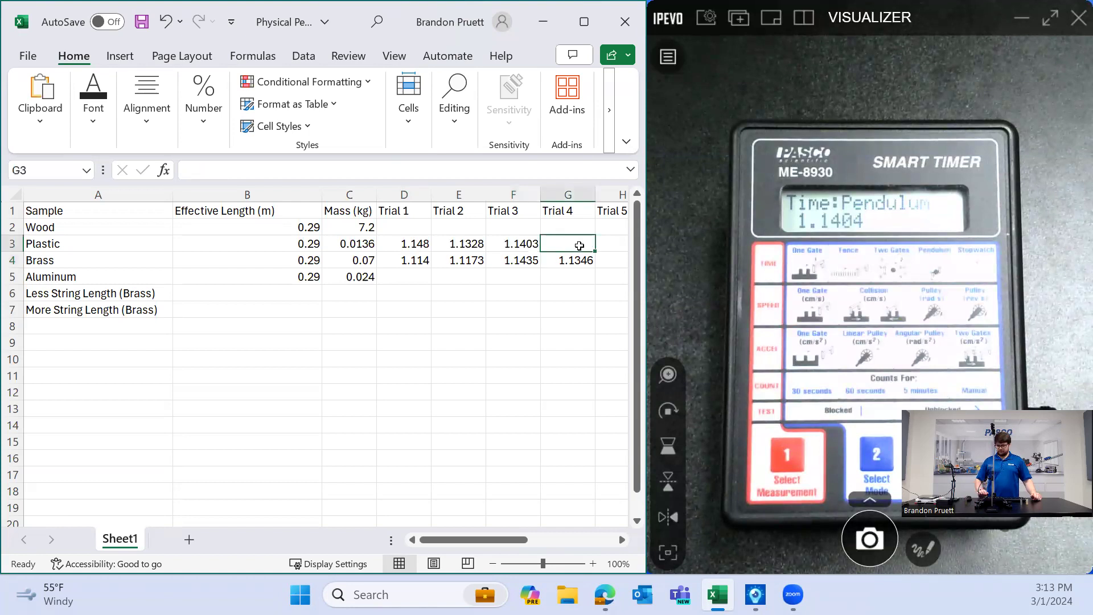
type("1.141")
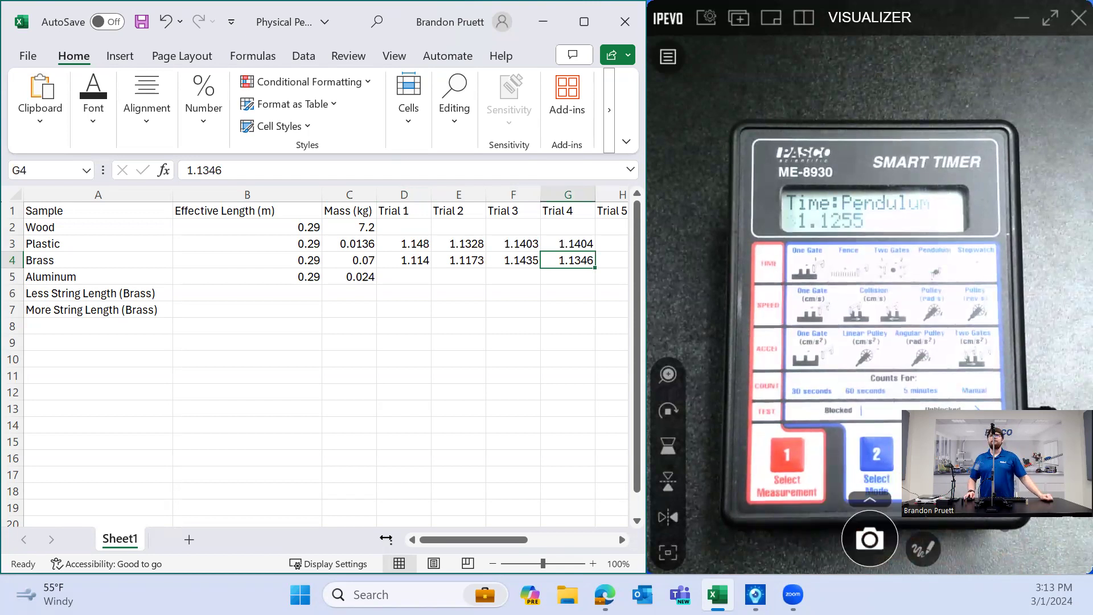
- Record Aluminum trials 1.1255, 1.196, 1.1322 and 1.1421, averaging 1.14895
left_click(403, 276)
type("1.1255")
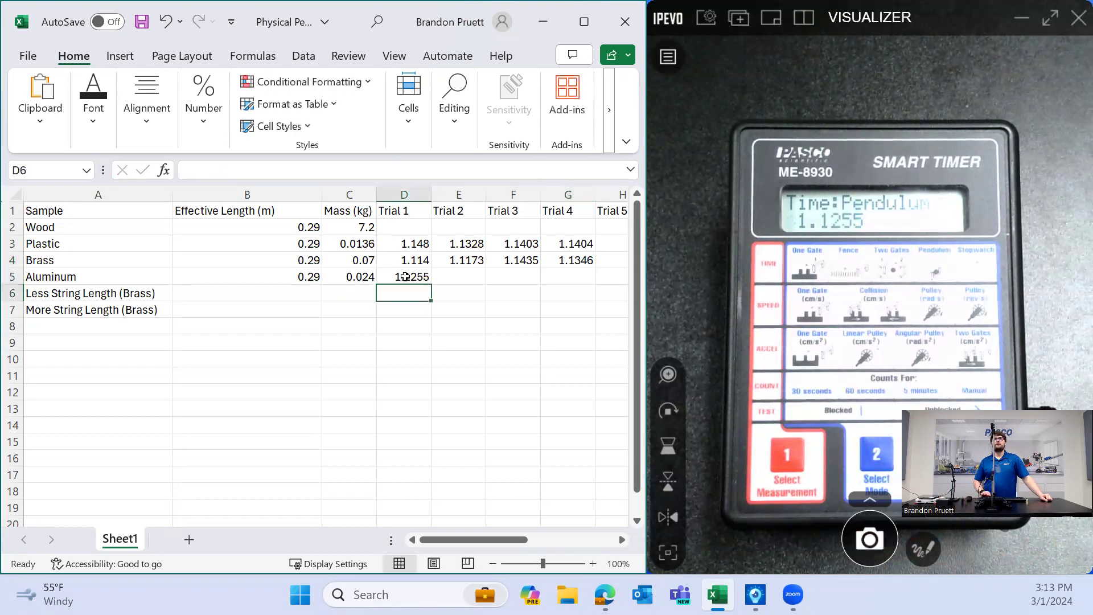
left_click(457, 276)
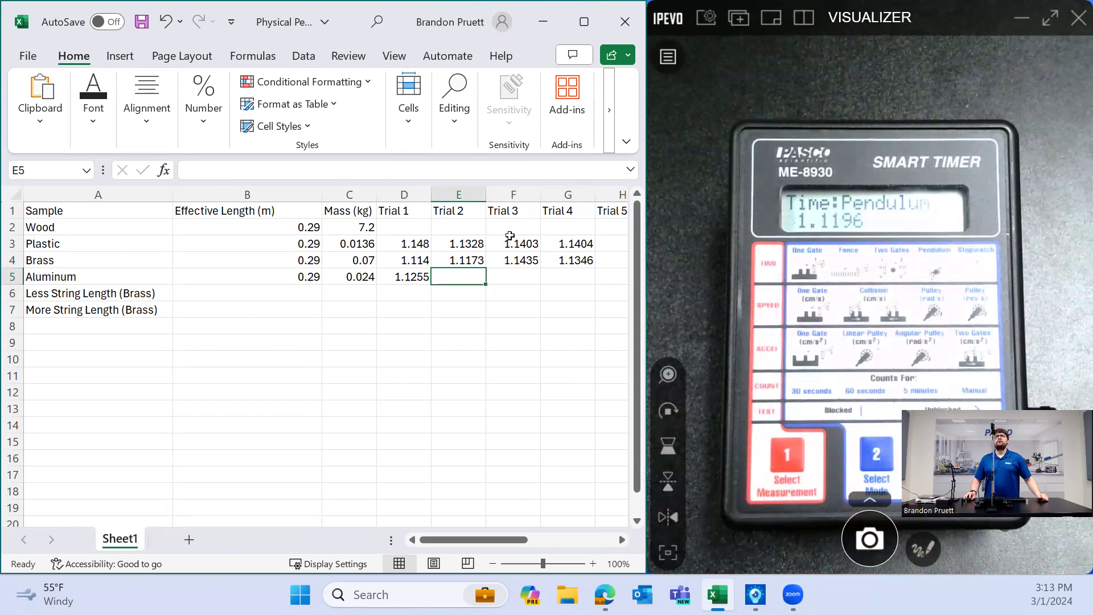
type("1.196")
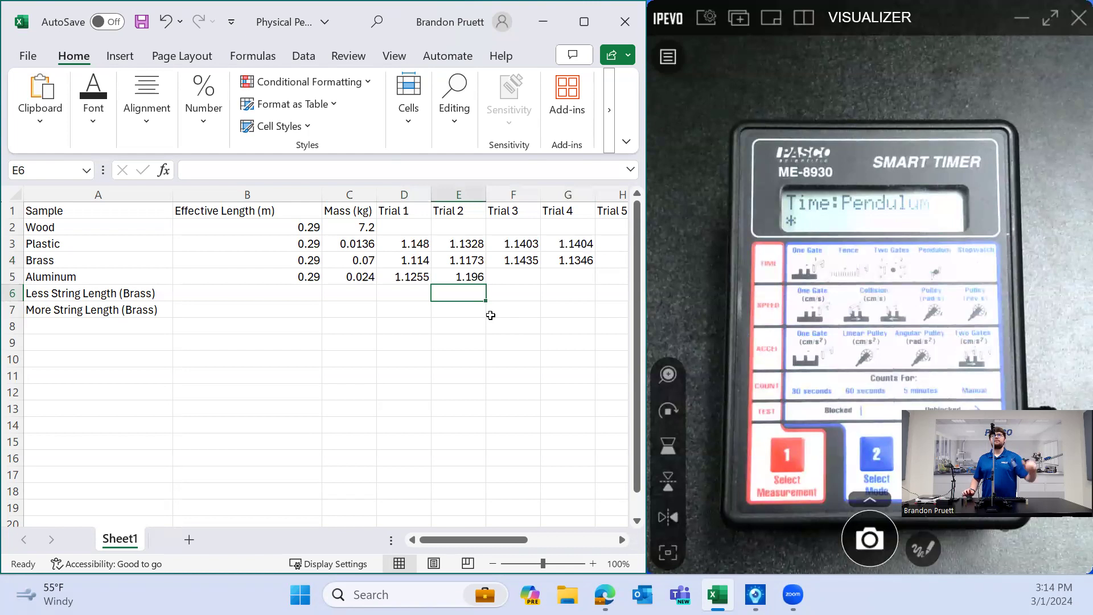
left_click(513, 276)
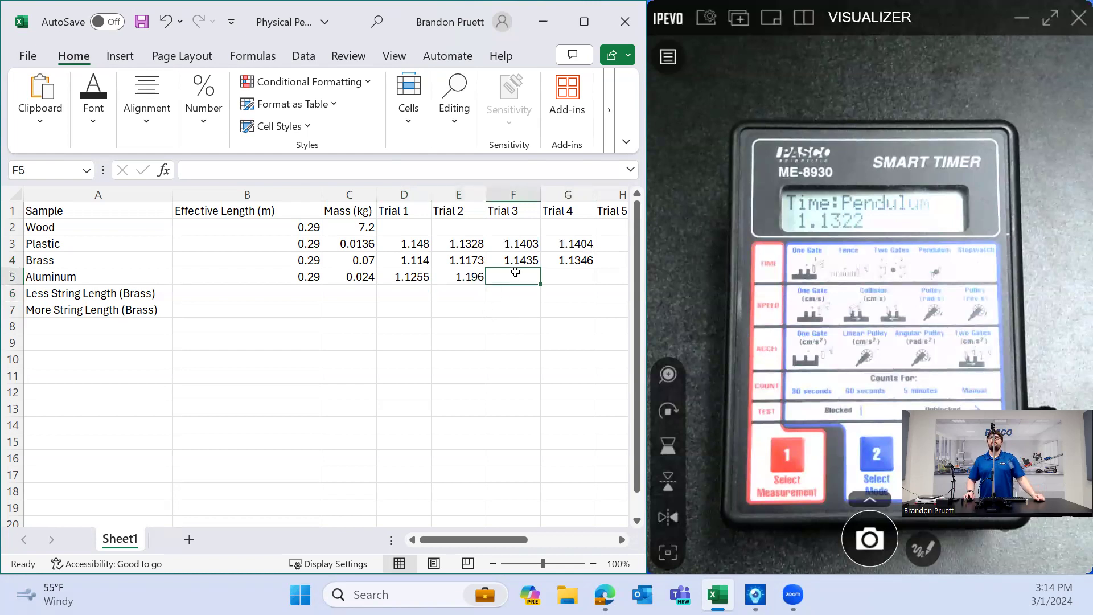
type("1.1322")
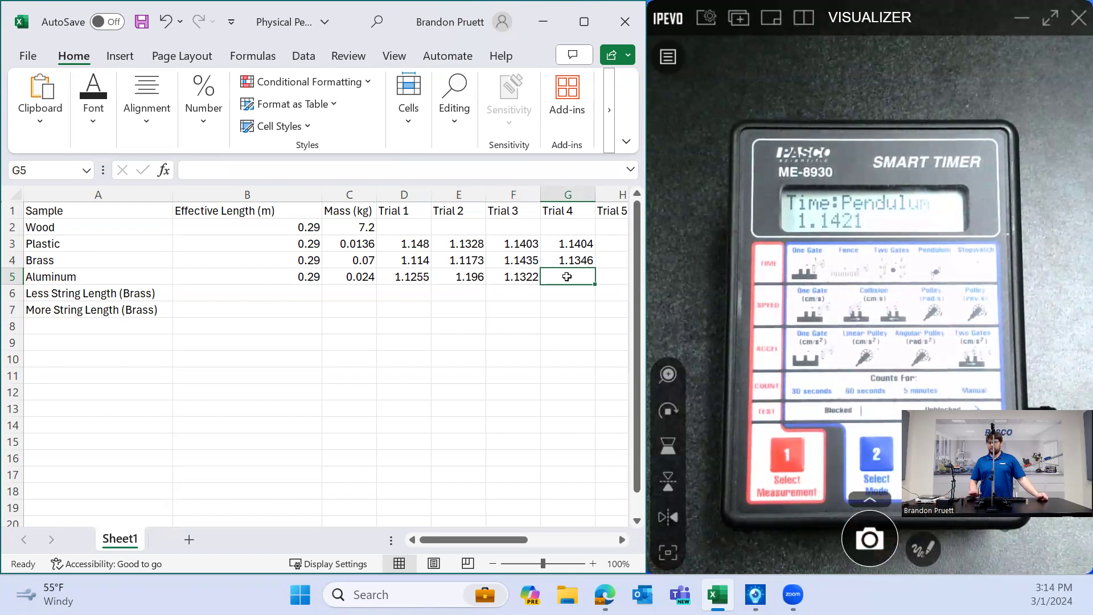
type("1.1421")
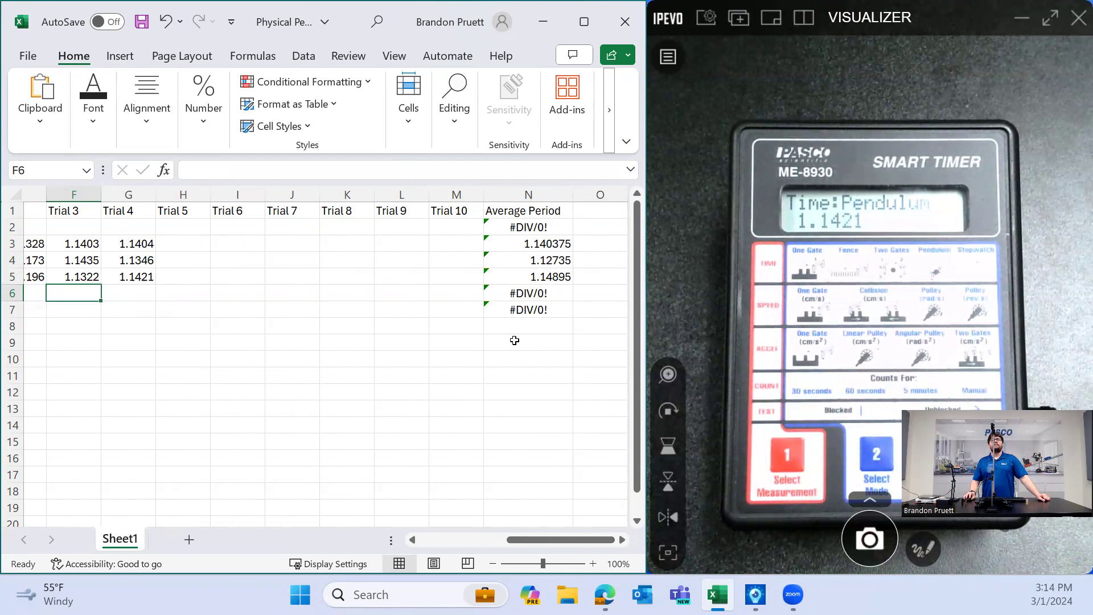
scroll("left", 3)
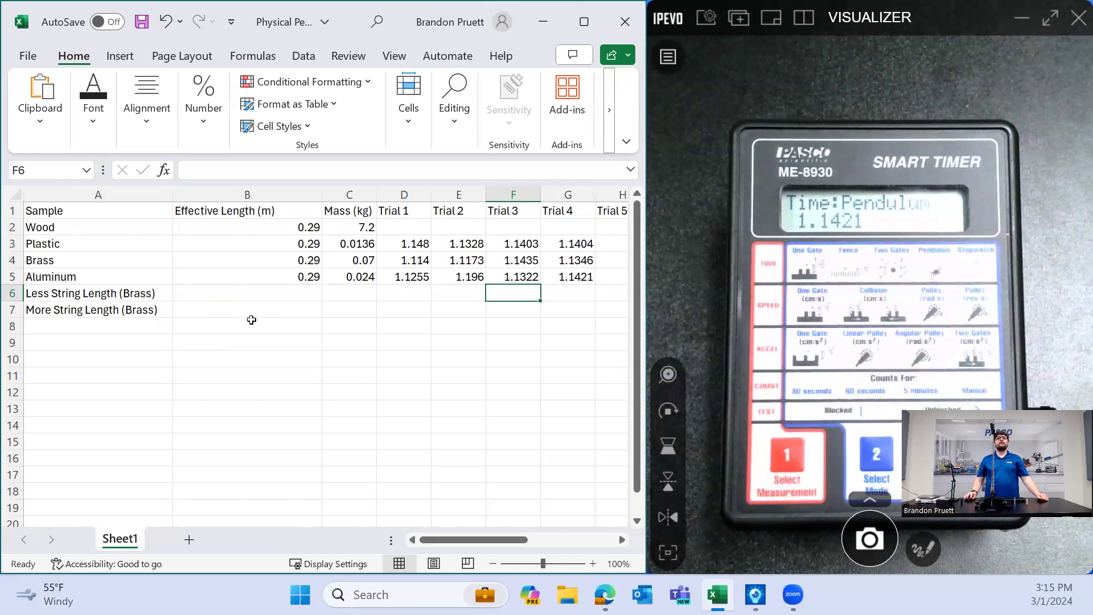
- Enter a 0.07 kg mass for More String Length (Brass)
left_click(348, 310)
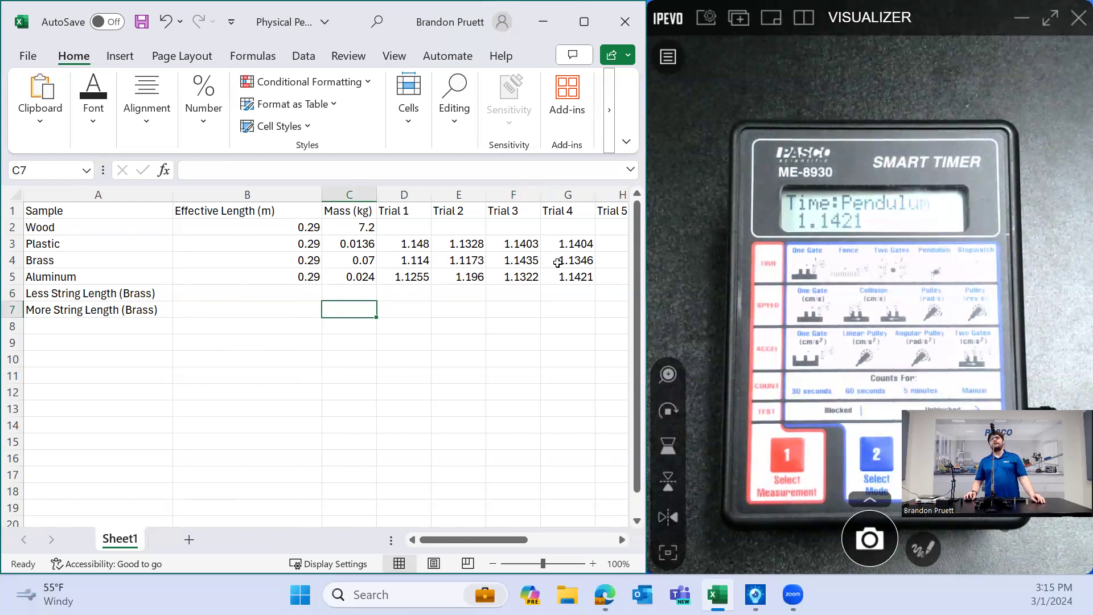
mouse_move(418, 297)
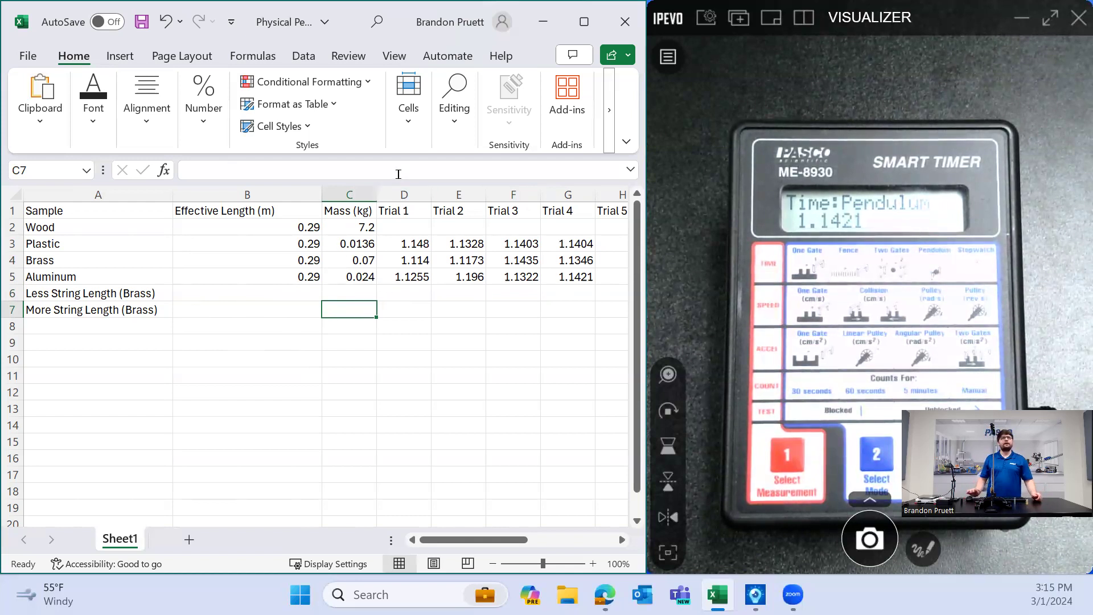
type(".0")
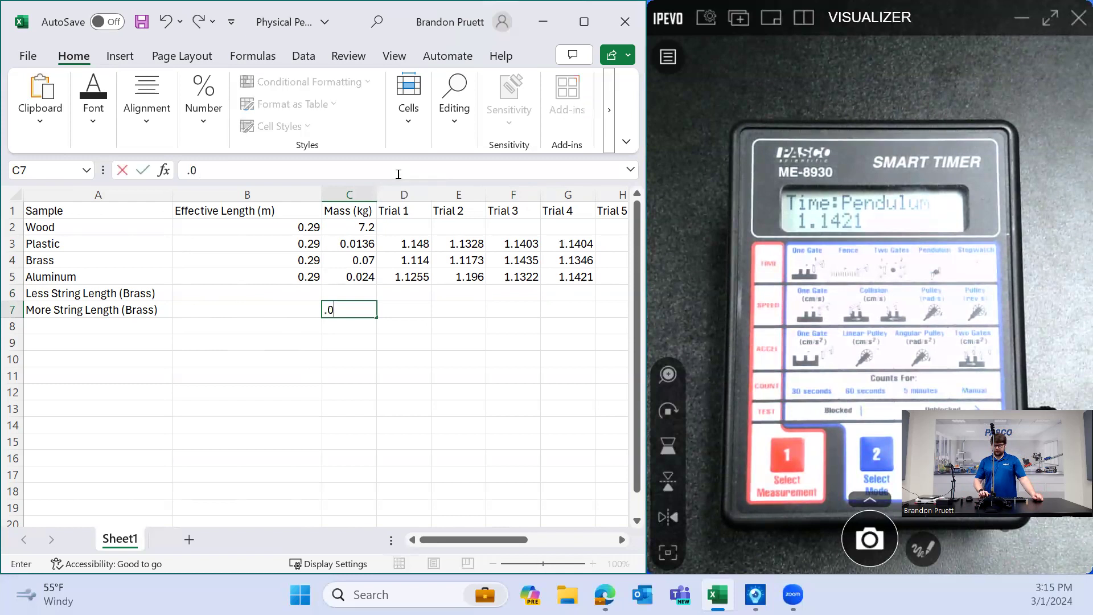
key("Return")
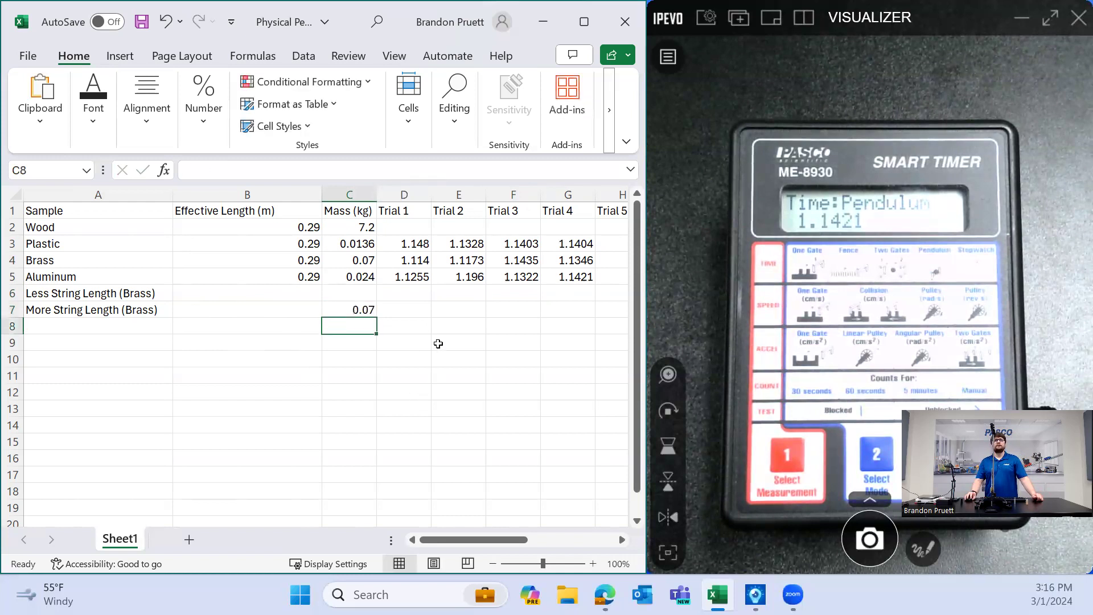
- Record longer-string Brass trials 1.3568, 1.3607, 1.3671 and 1.3651
left_click(404, 309)
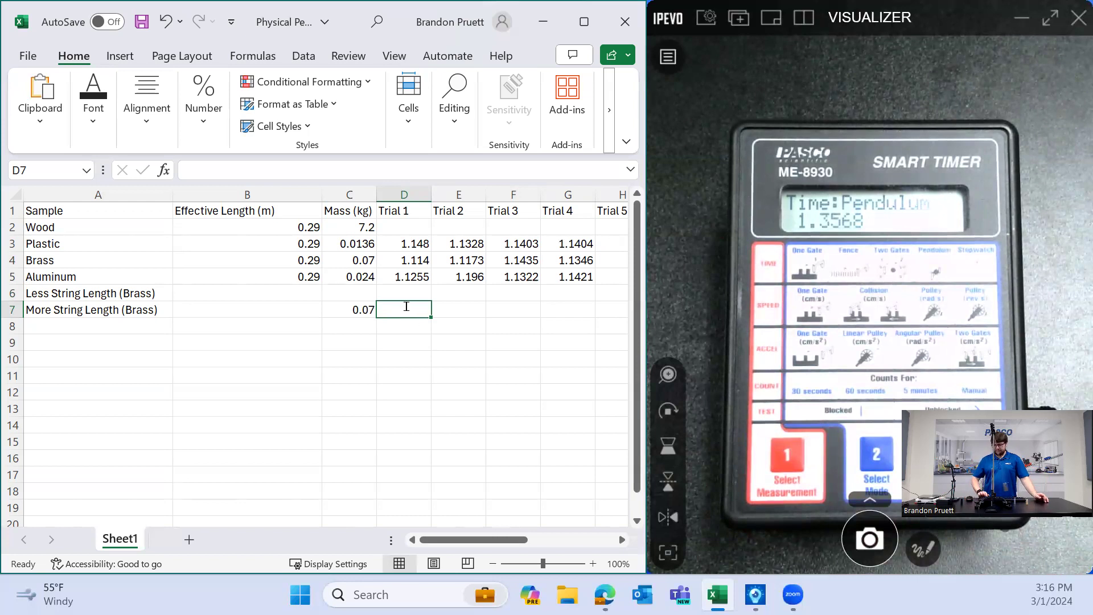
type("1.3568")
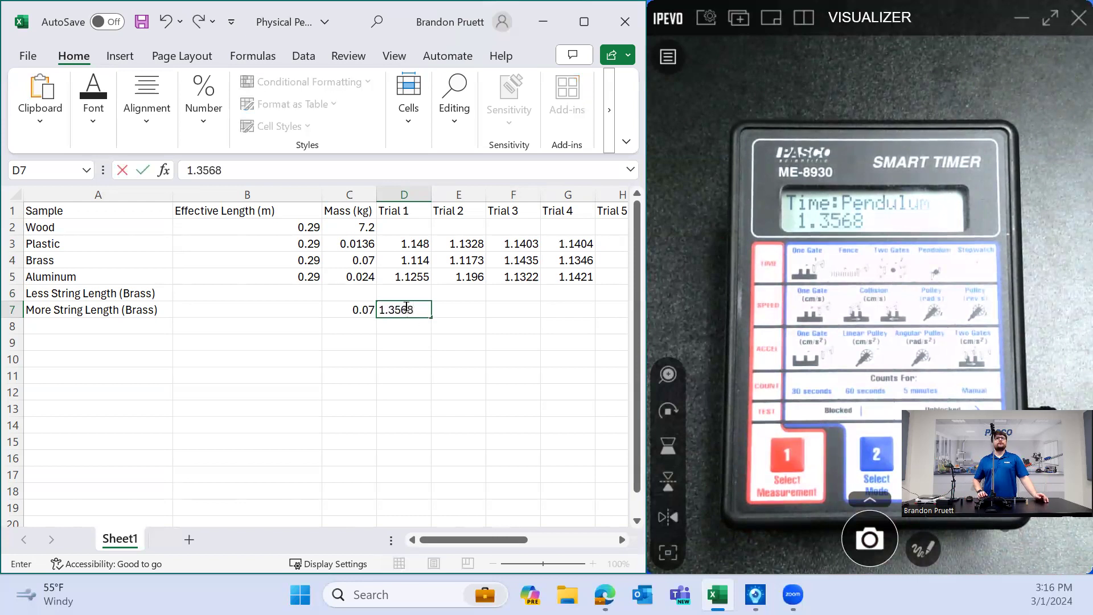
key("Return")
type("1.3607")
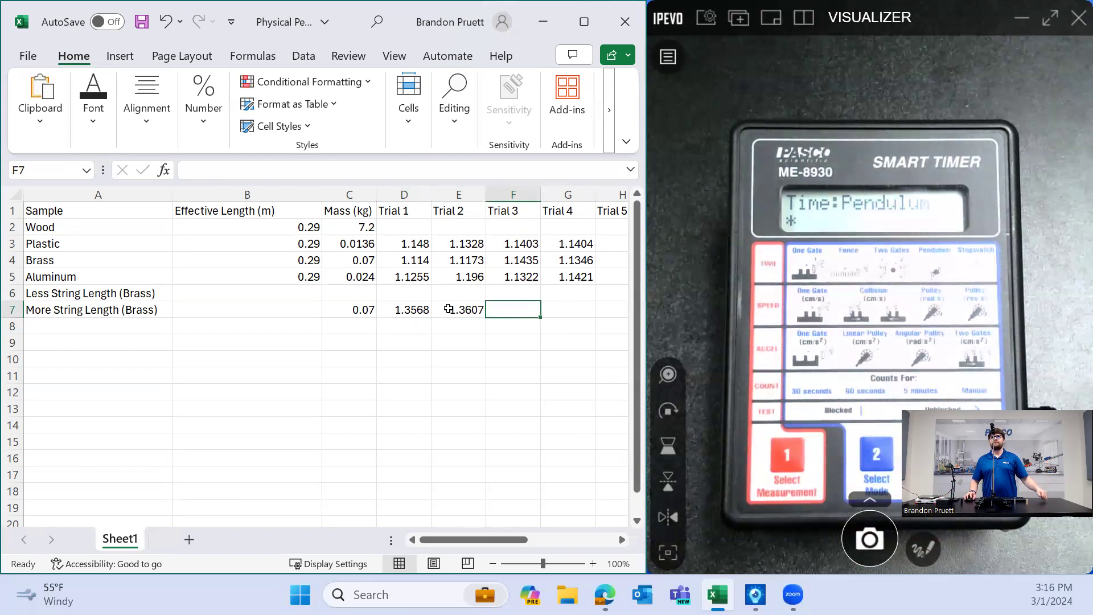
type("1.3674")
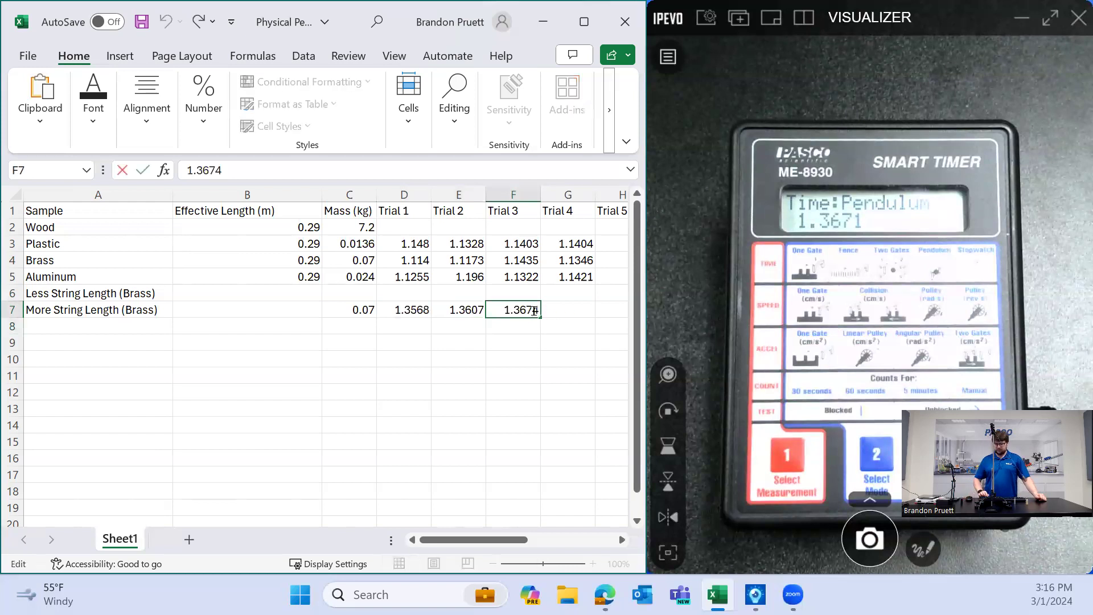
type("1.3614")
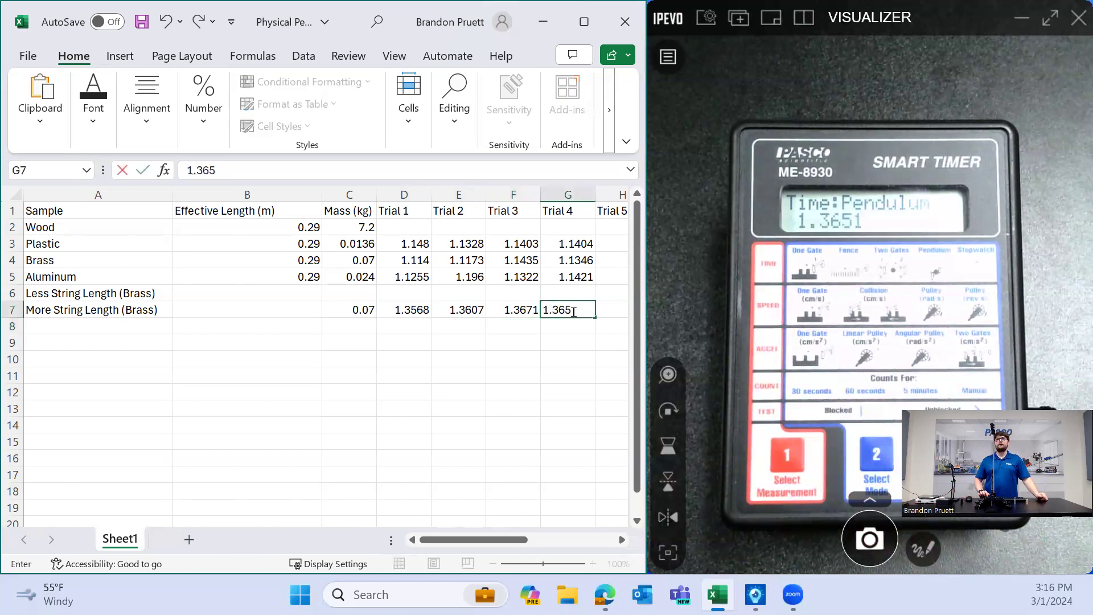
key("Return")
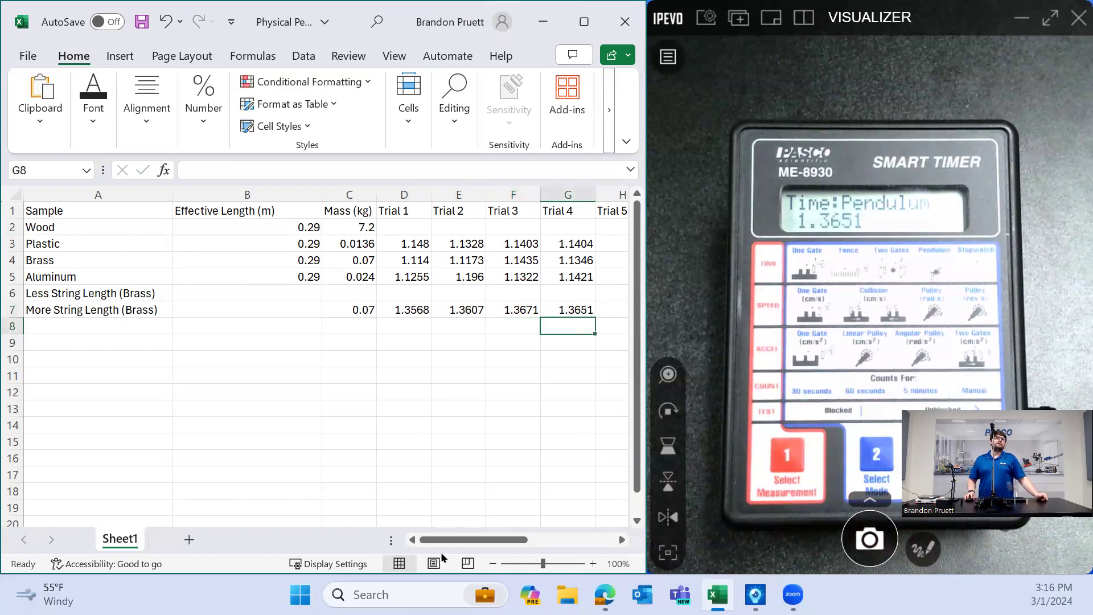
scroll("right", 3)
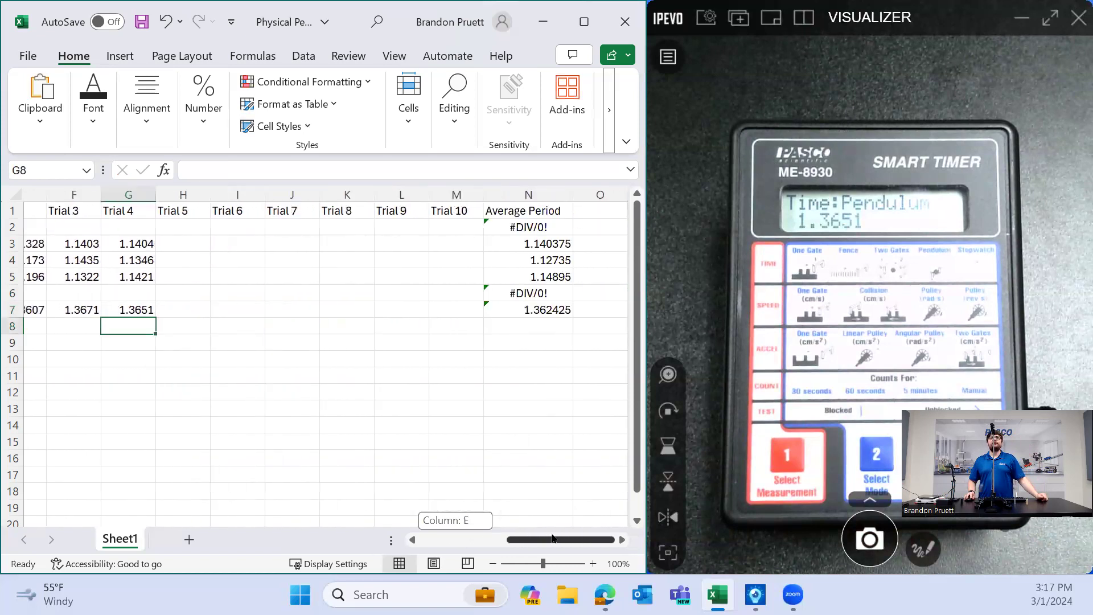
mouse_move(511, 336)
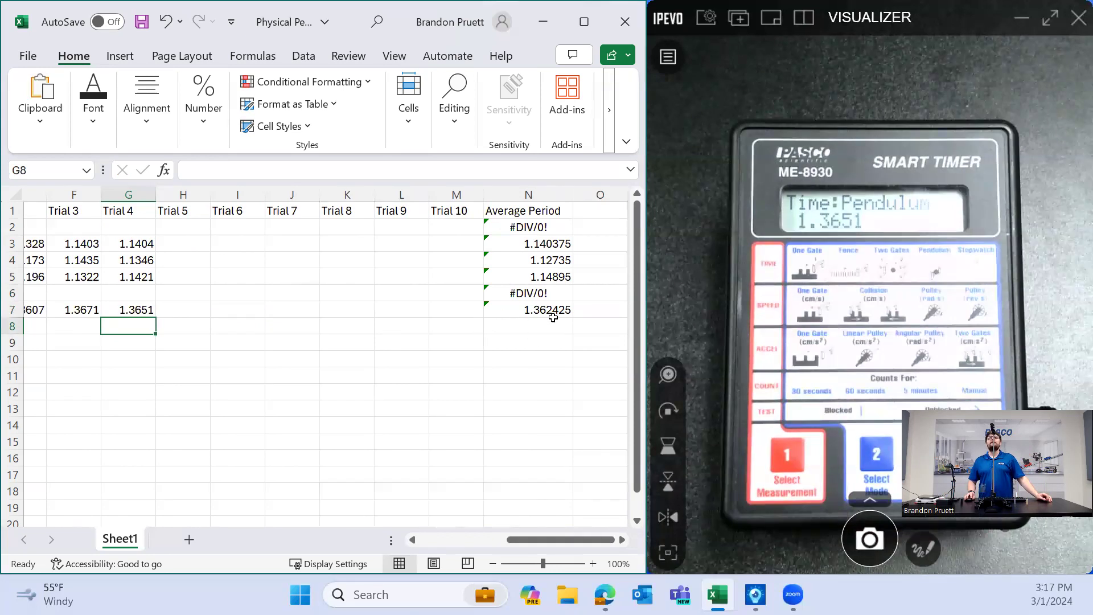
mouse_move(534, 259)
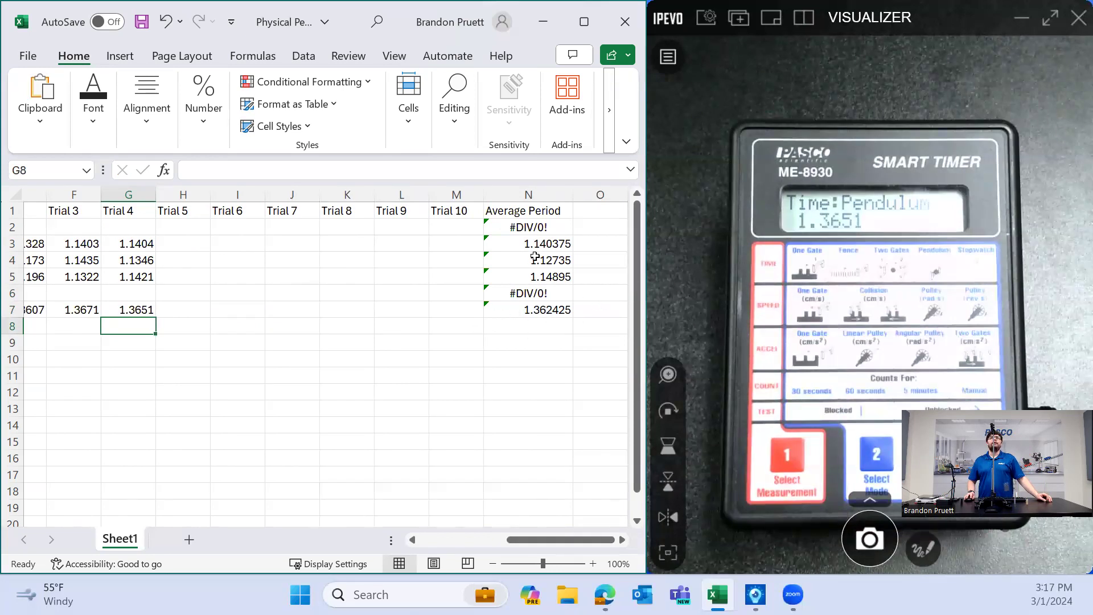
mouse_move(502, 381)
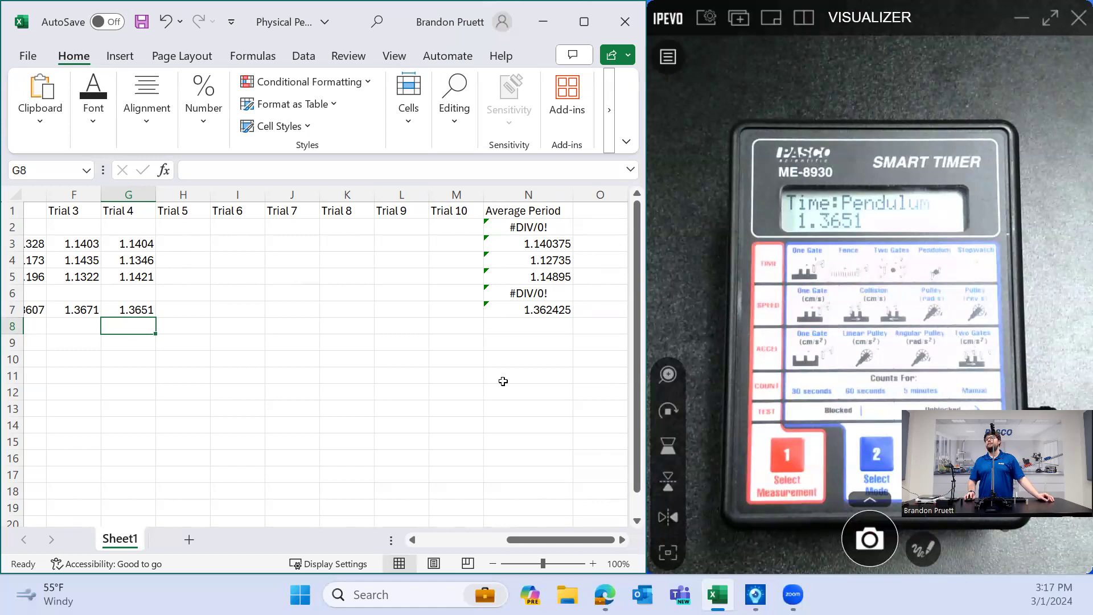